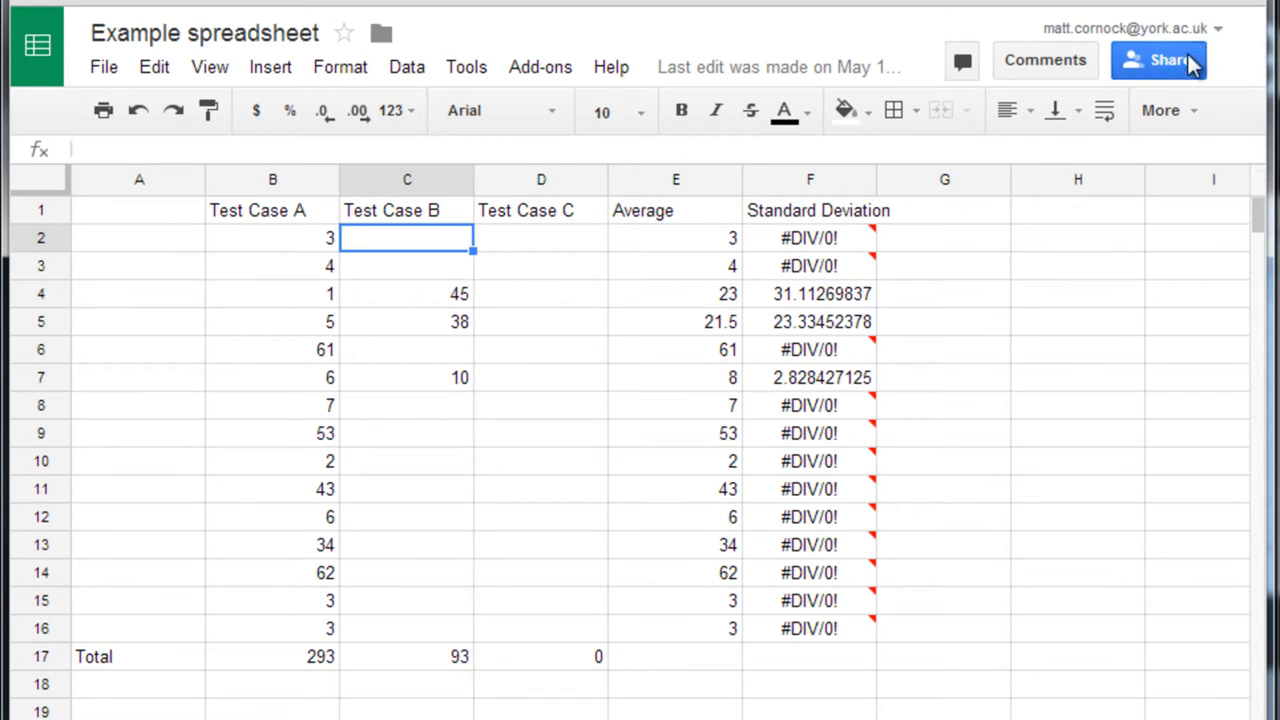
Review the spreadsheet's sharing settings and back out without inviting anyone new.
left_click(1158, 60)
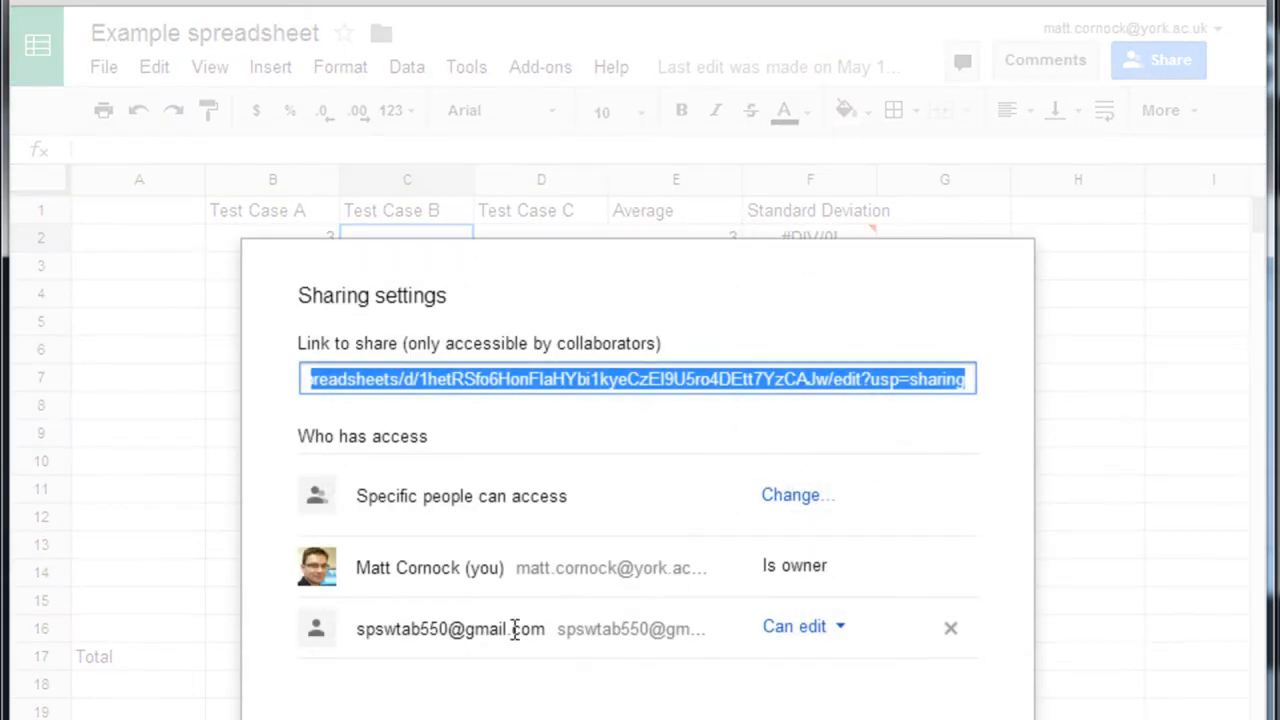
scroll("down", 3)
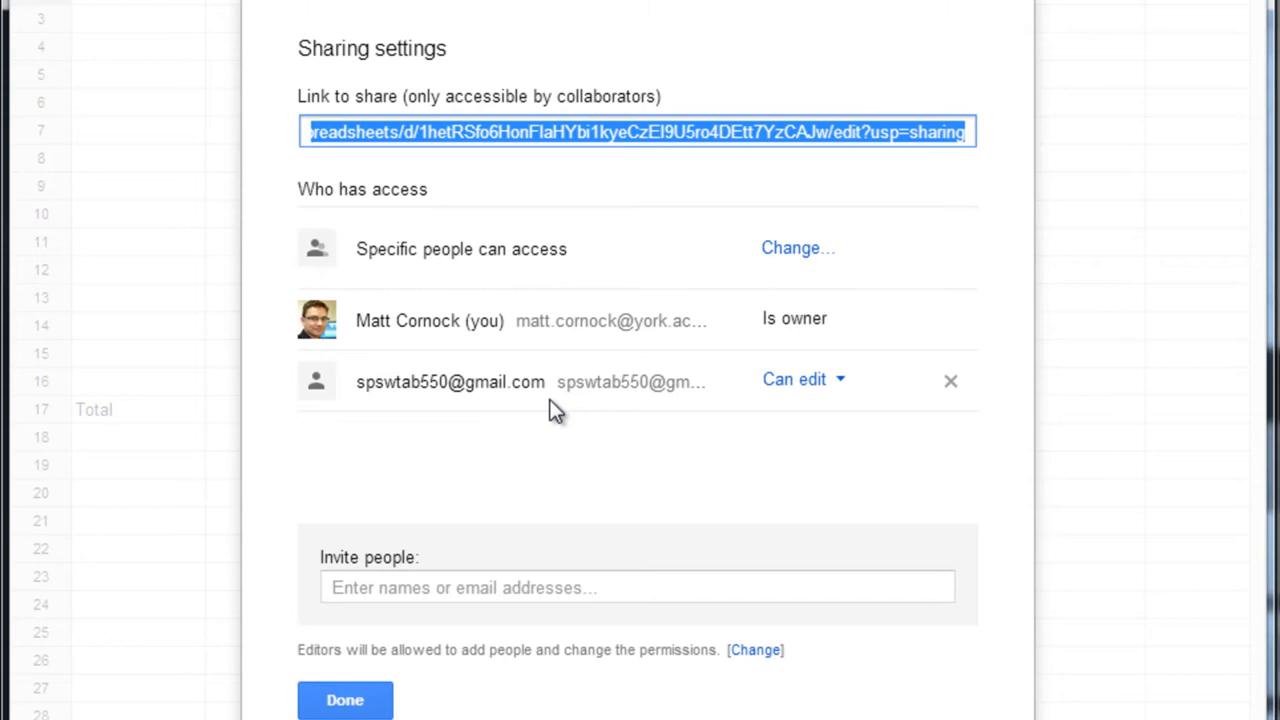
mouse_move(548, 390)
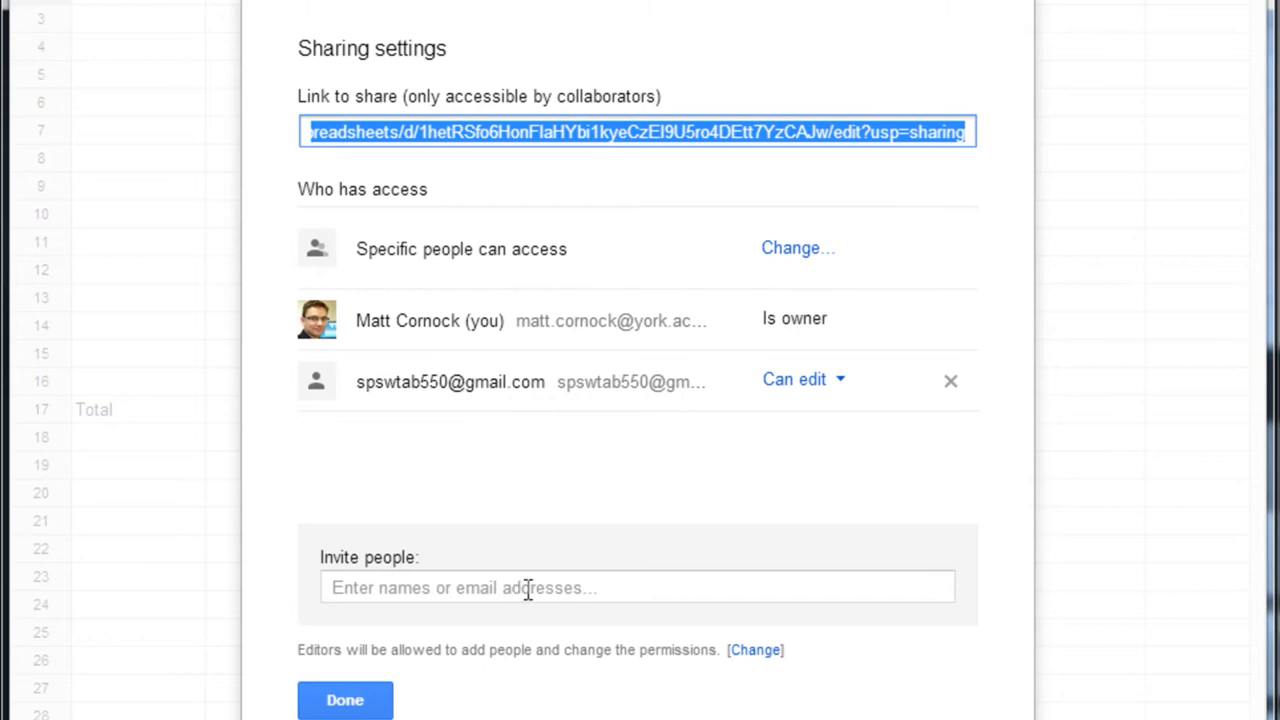
left_click(528, 588)
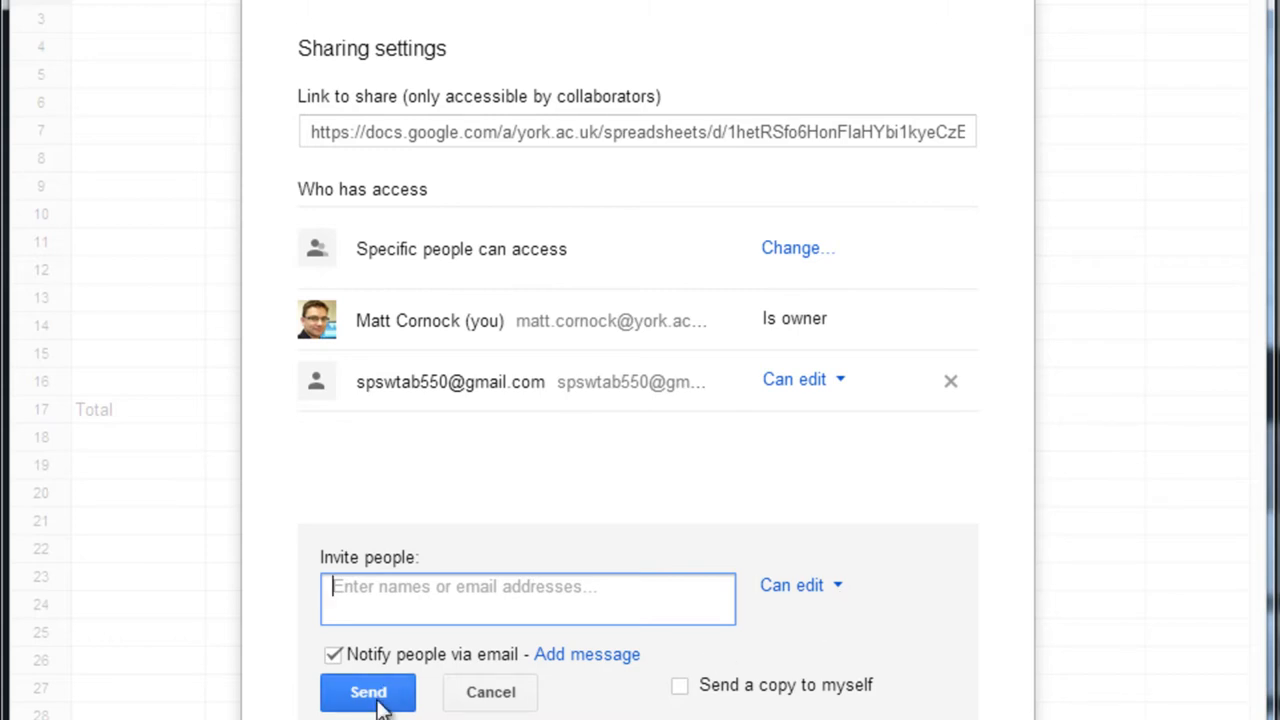
mouse_move(670, 428)
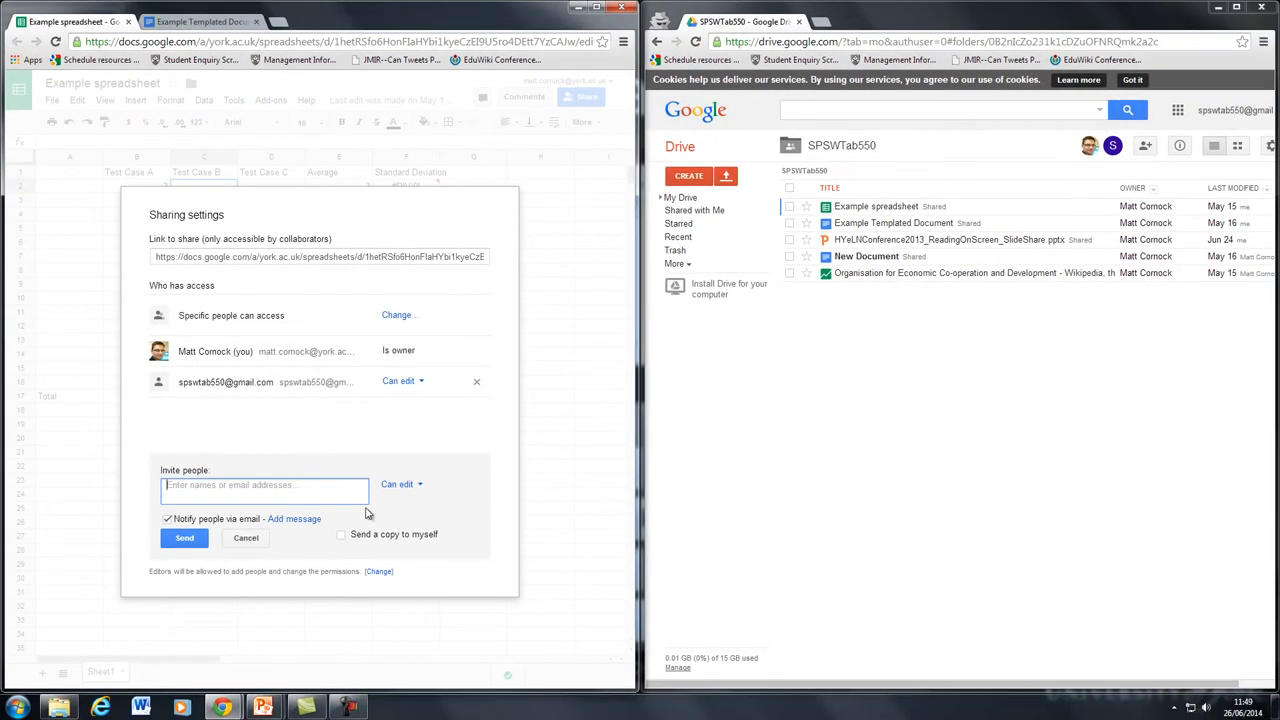
left_click(244, 538)
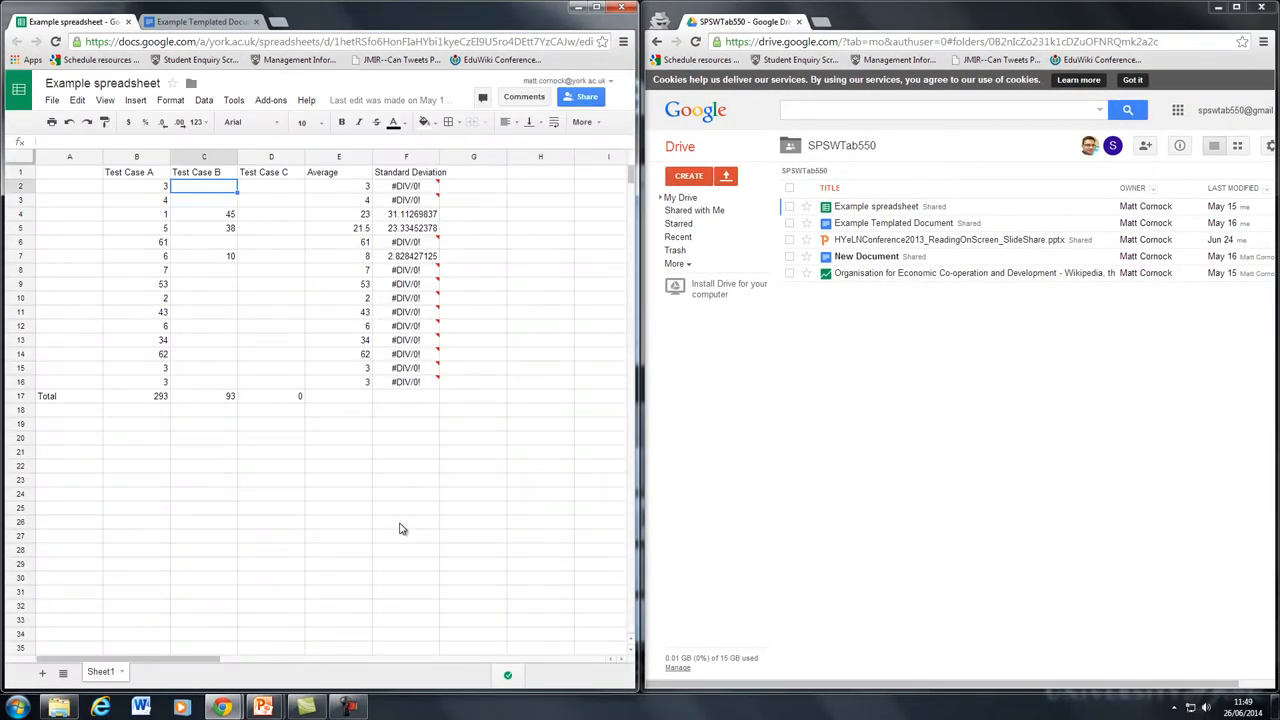
mouse_move(244, 392)
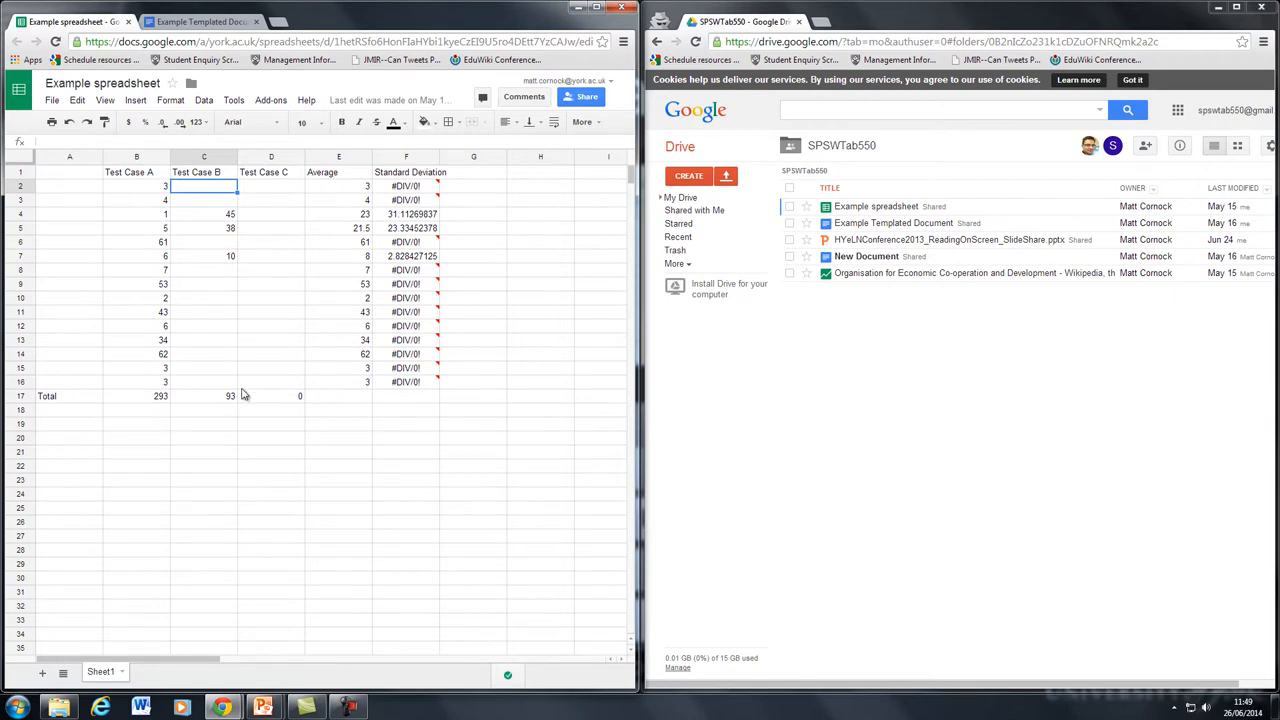
mouse_move(248, 396)
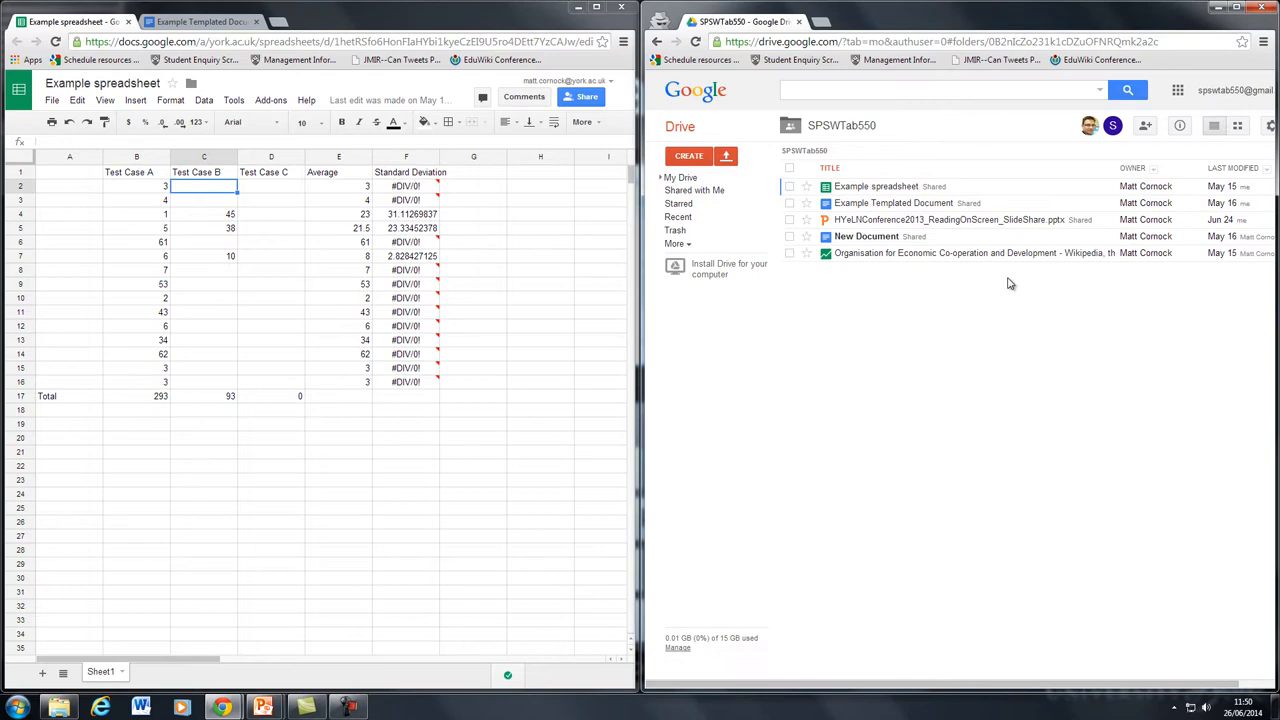
mouse_move(1044, 332)
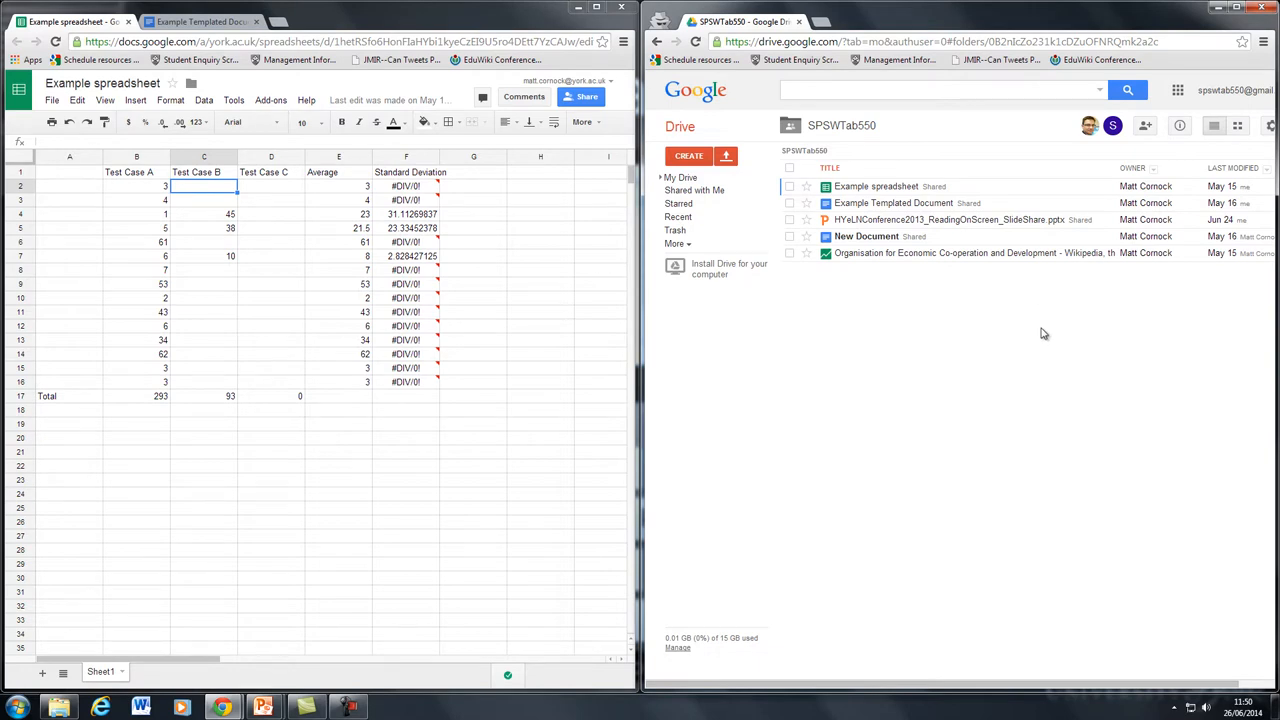
mouse_move(974, 336)
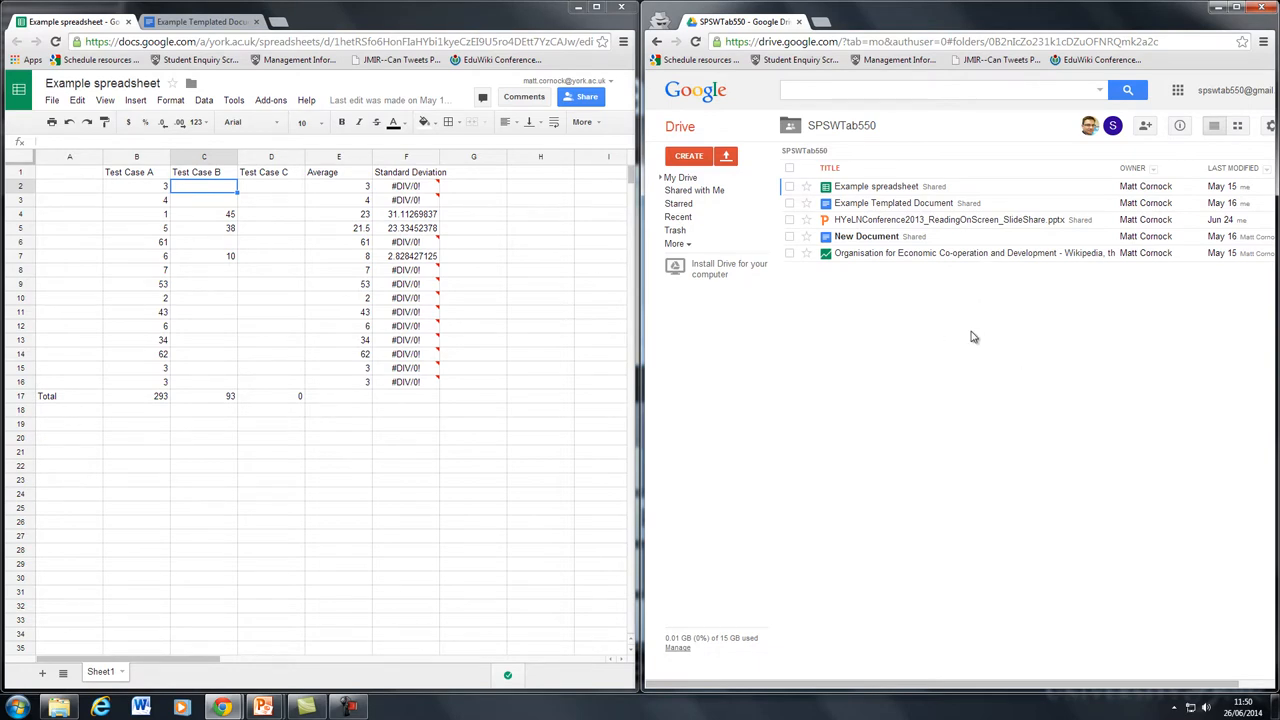
Switch to the collaborator's Drive window and open the shared Example spreadsheet.
left_click(1232, 8)
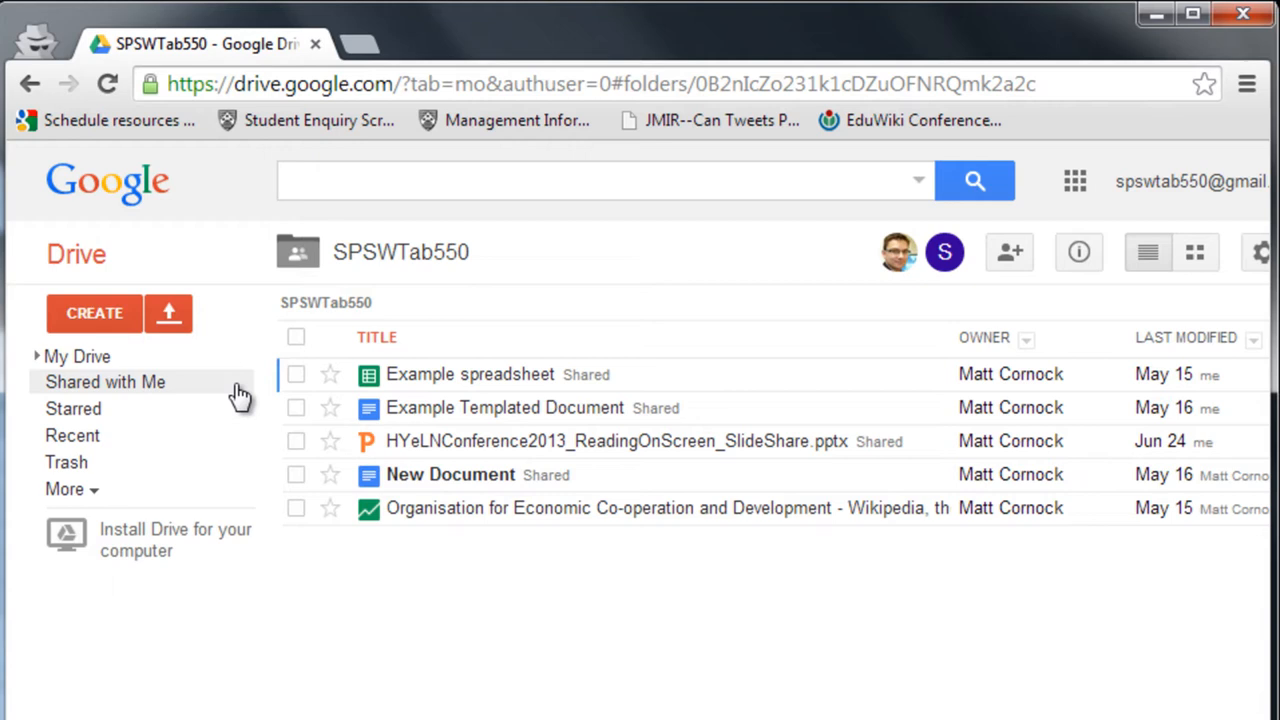
mouse_move(236, 390)
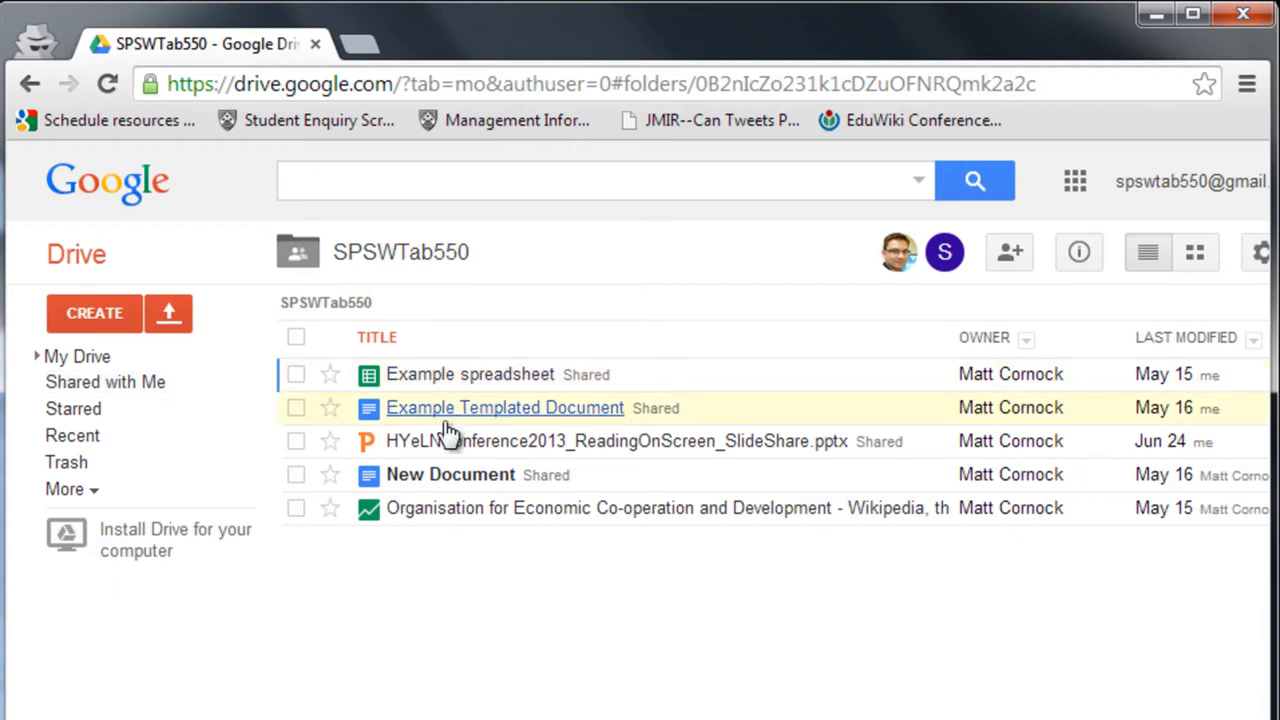
mouse_move(670, 640)
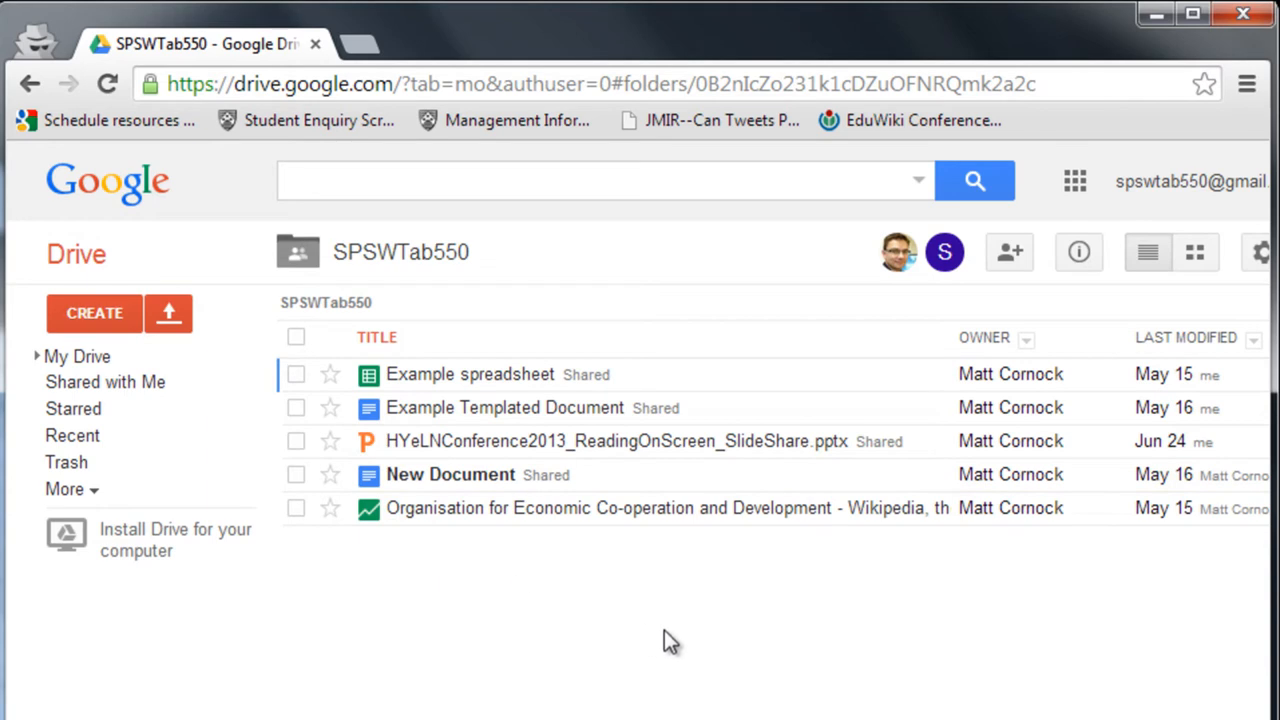
mouse_move(584, 284)
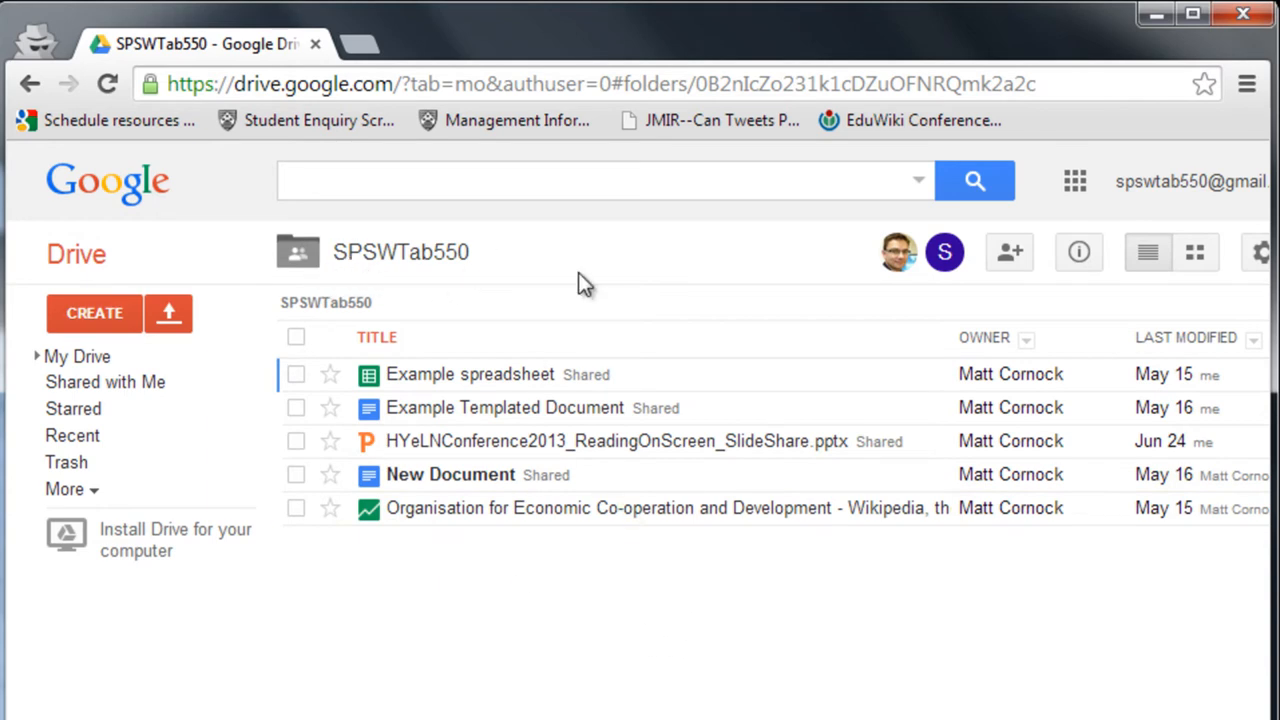
mouse_move(896, 252)
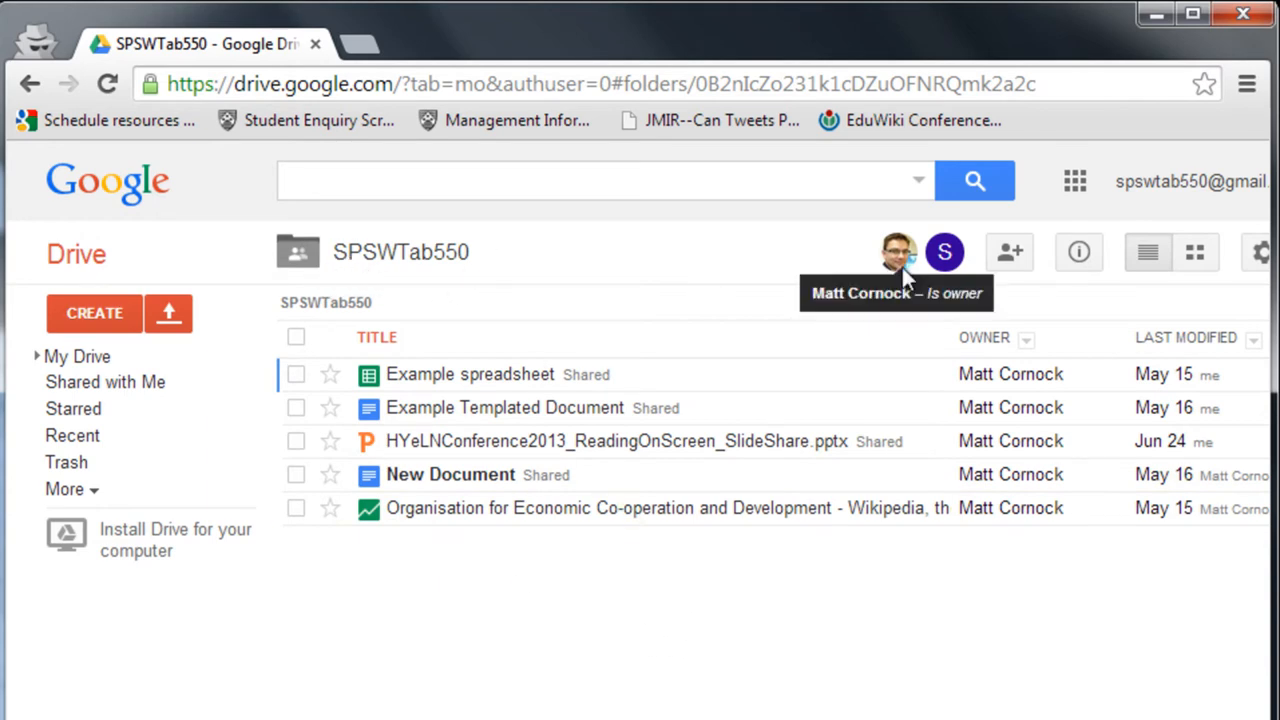
mouse_move(944, 252)
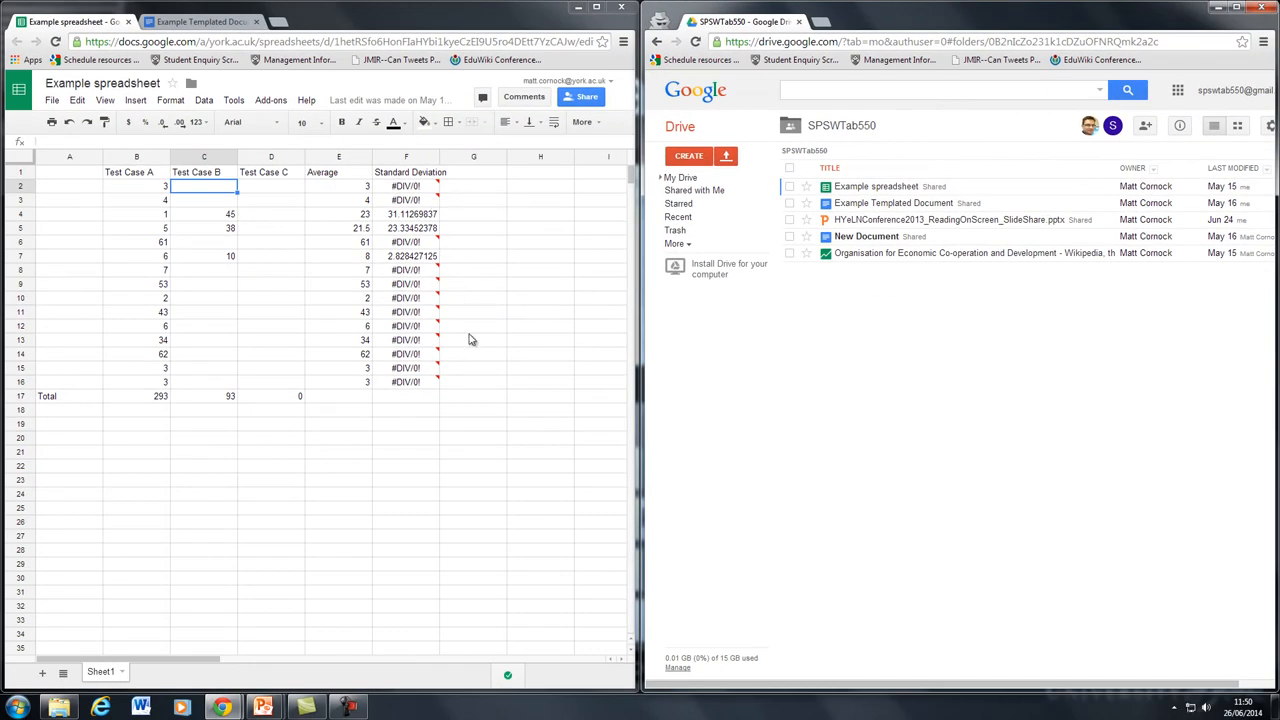
mouse_move(876, 186)
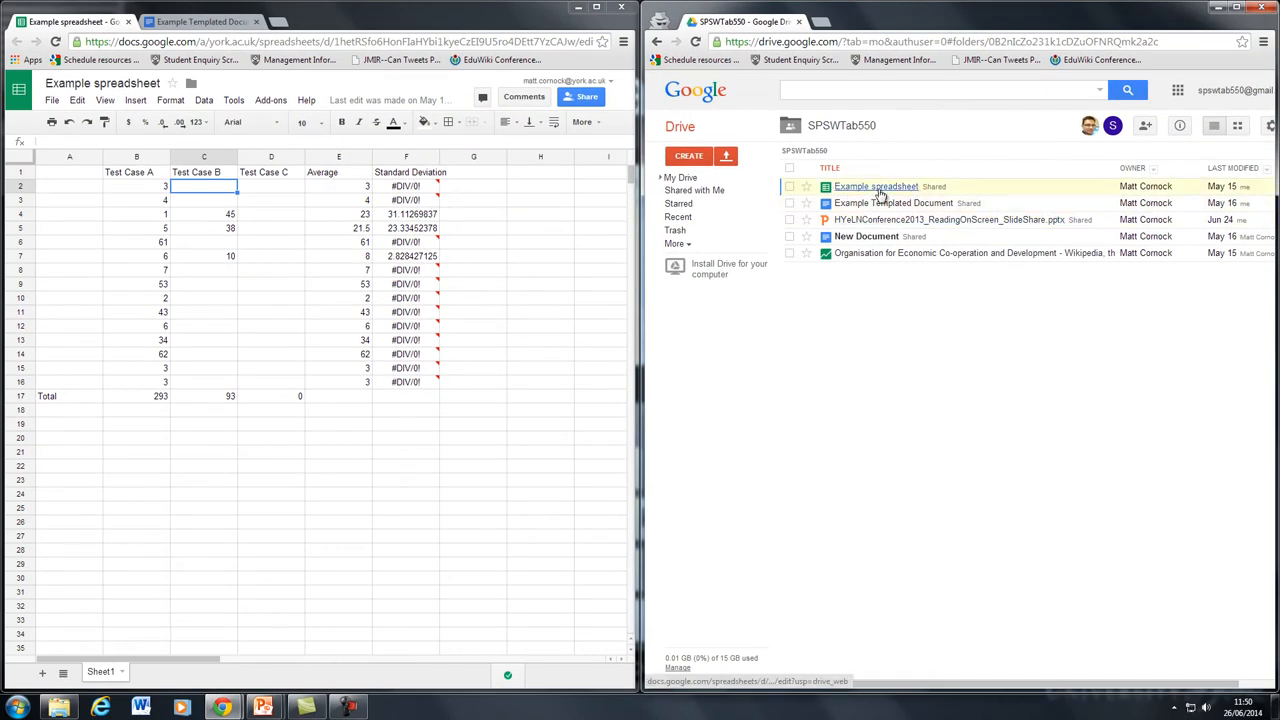
mouse_move(876, 186)
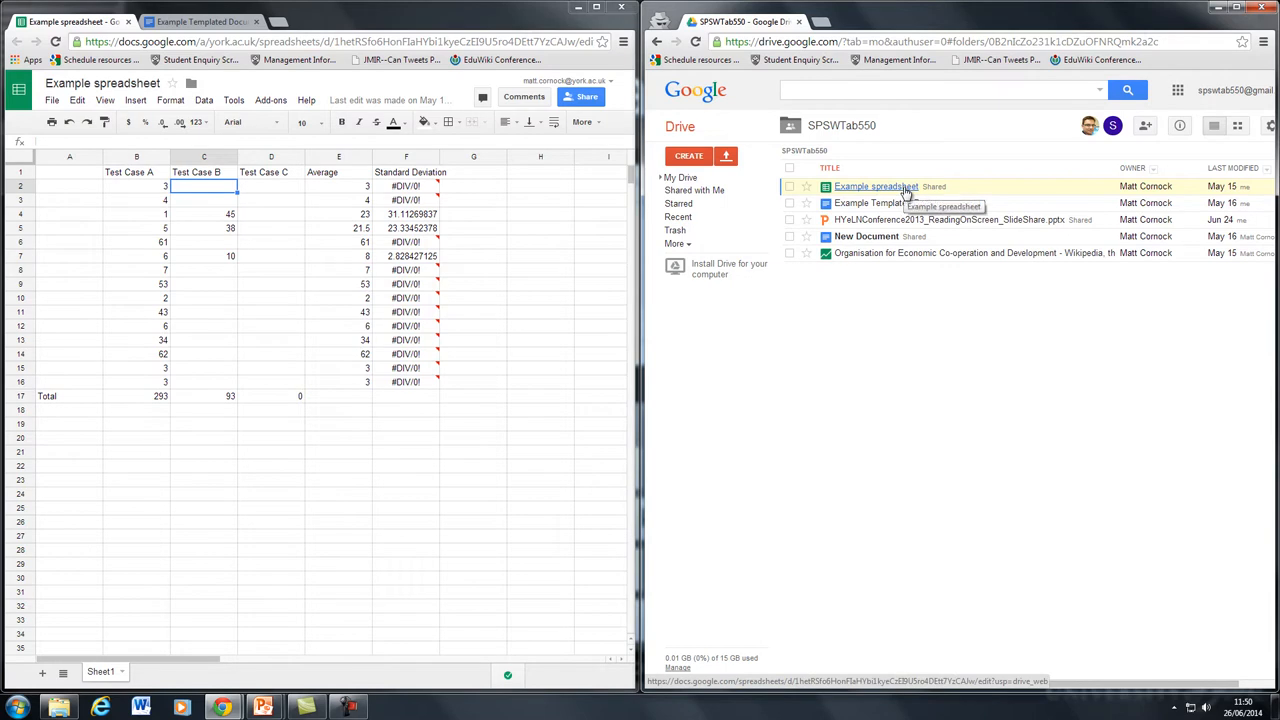
left_click(876, 186)
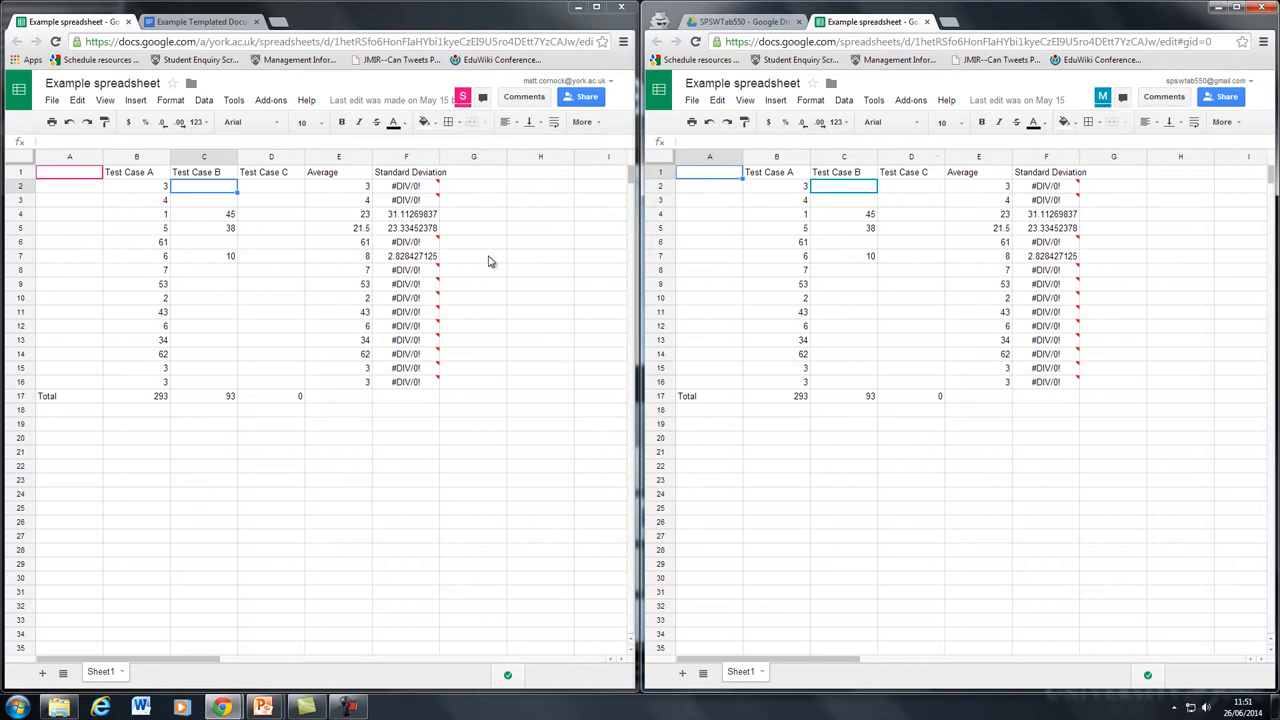
mouse_move(96, 198)
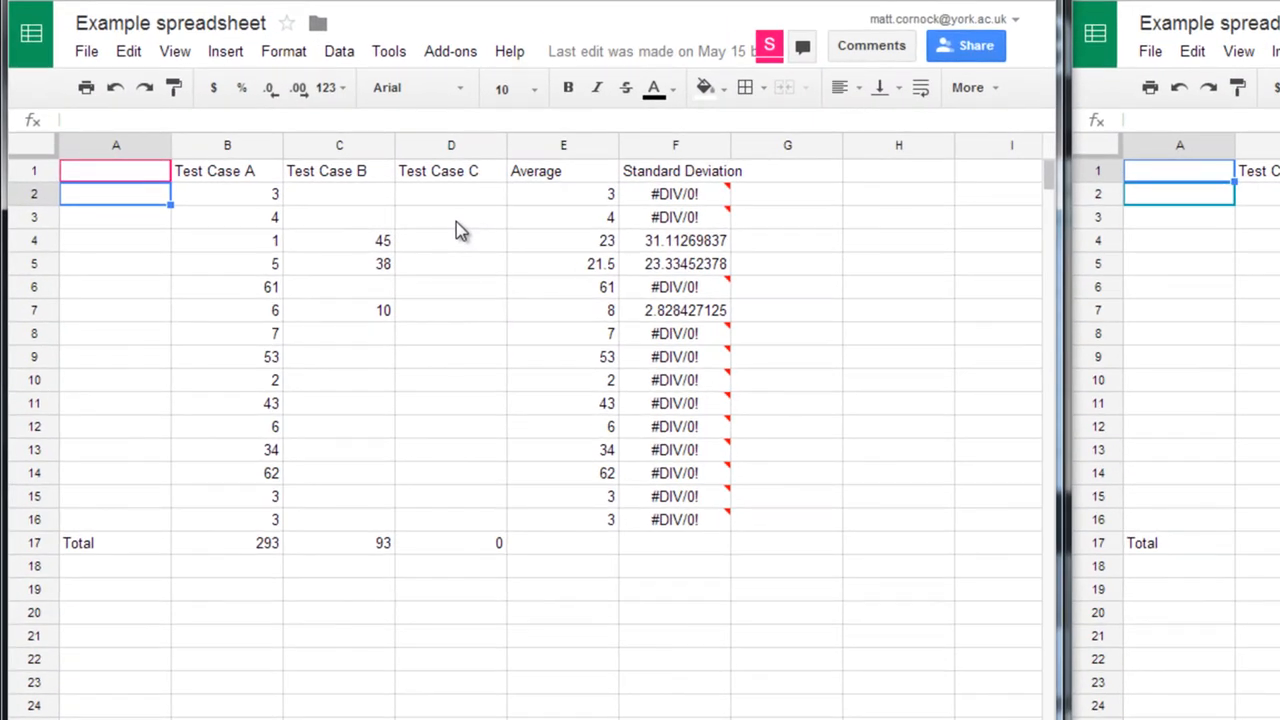
type("Person A")
left_click(1180, 216)
type("Person B")
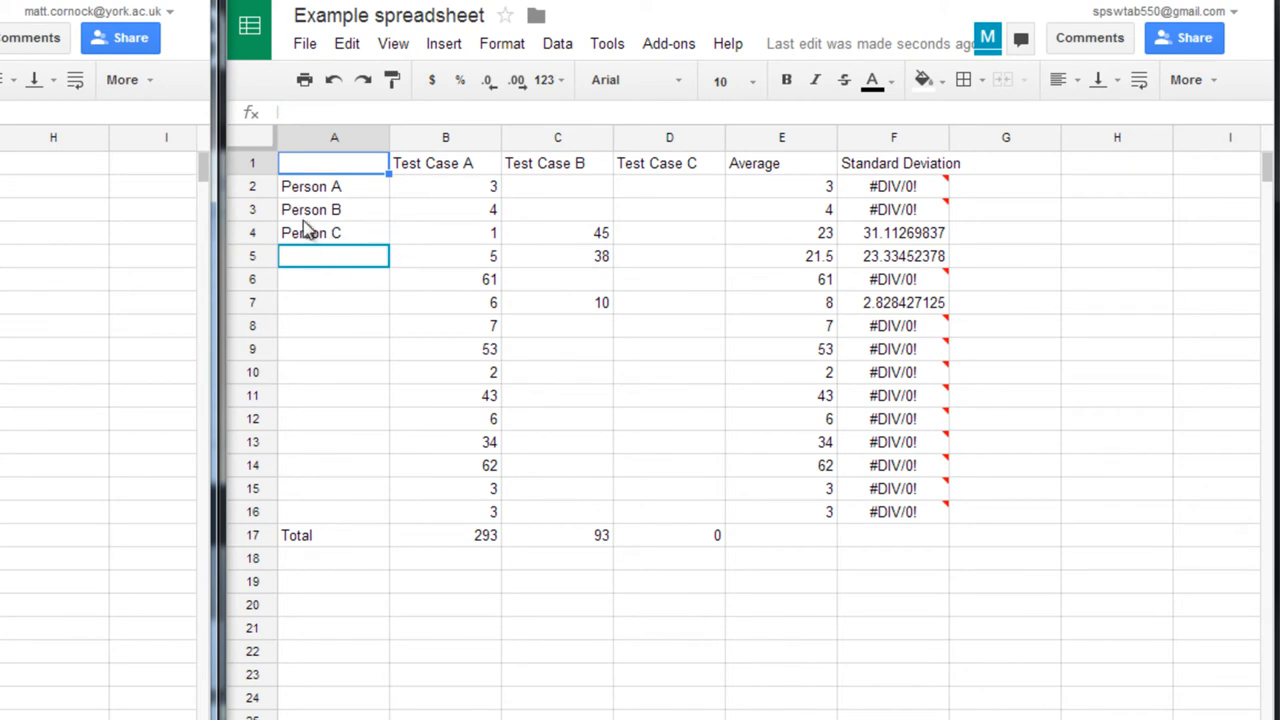
mouse_move(448, 284)
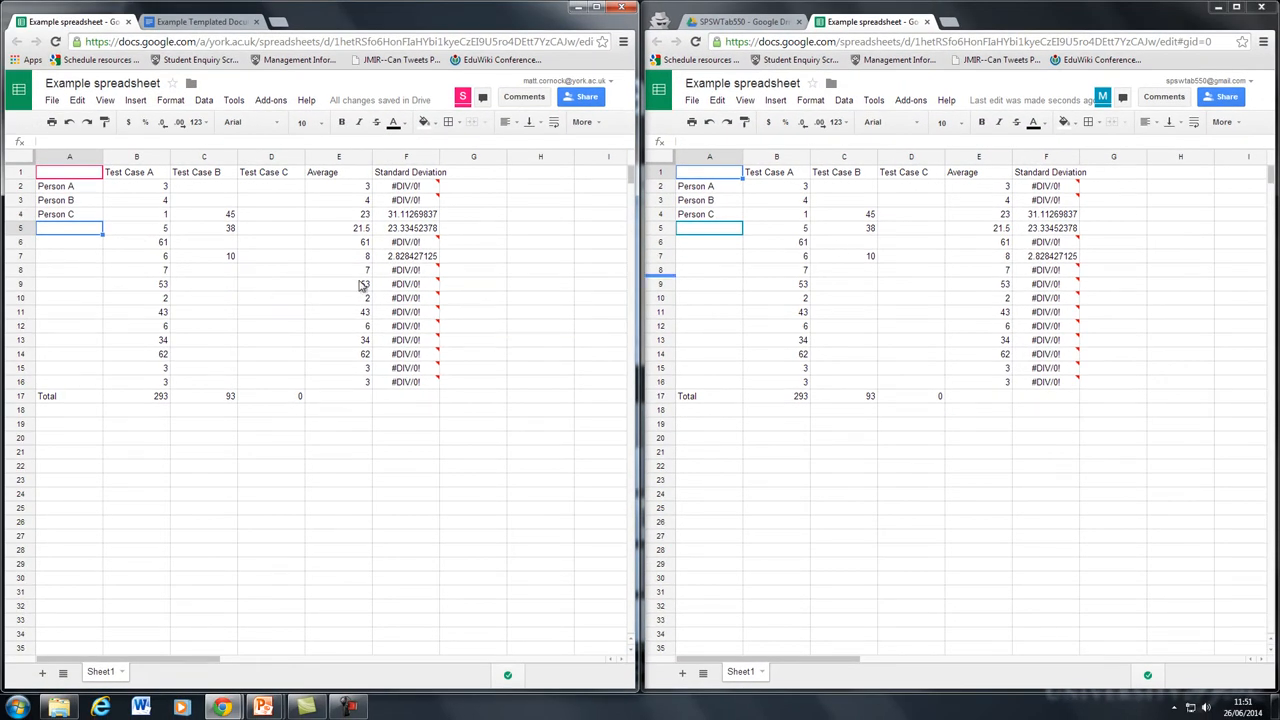
mouse_move(550, 292)
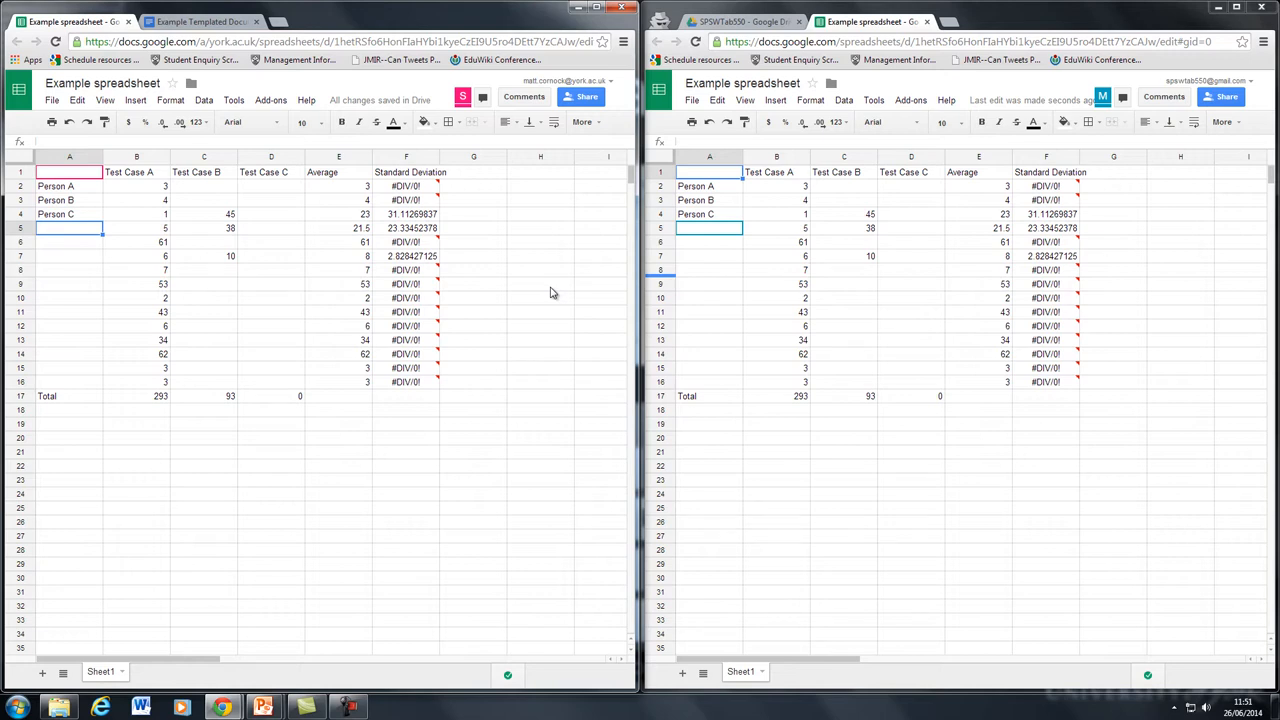
mouse_move(990, 282)
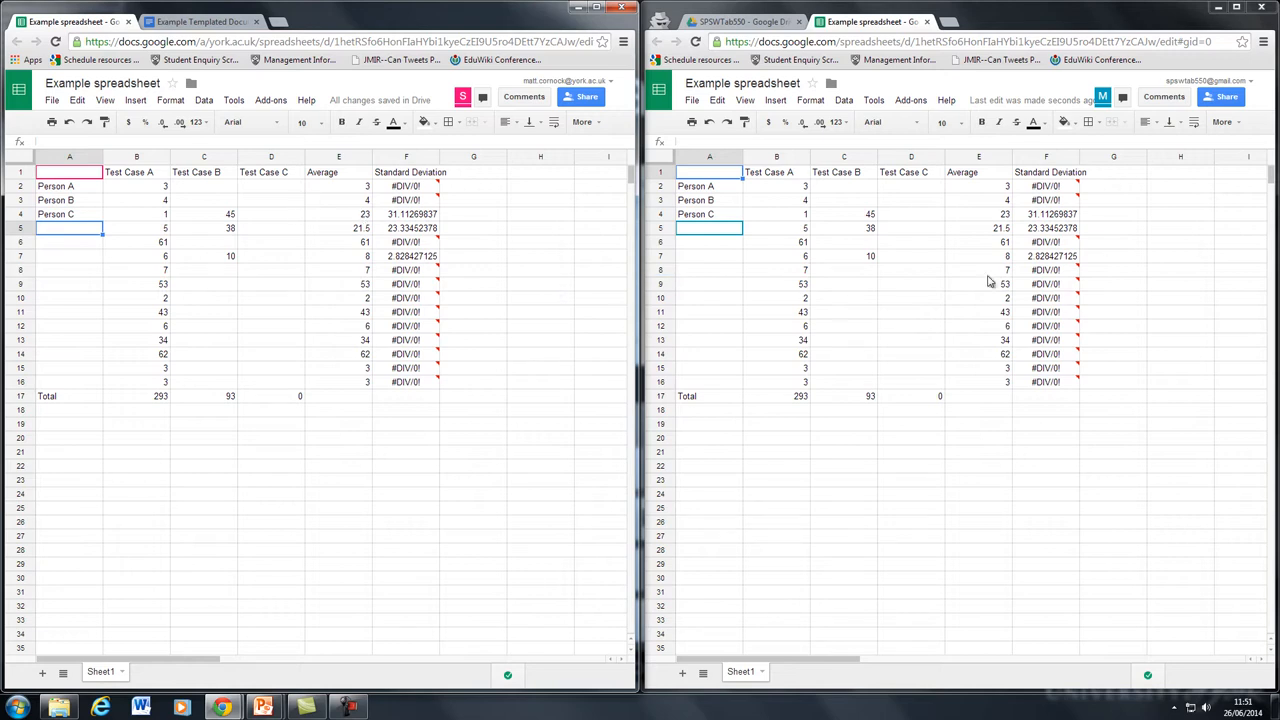
mouse_move(908, 292)
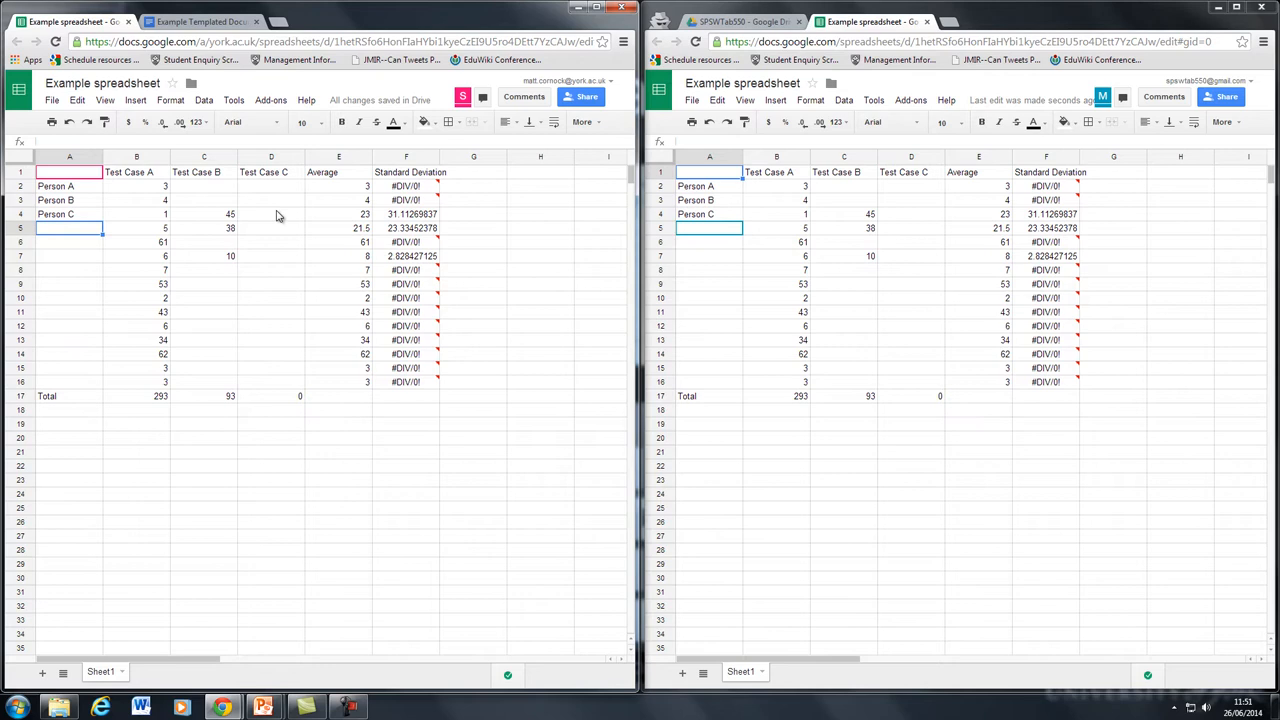
left_click(272, 214)
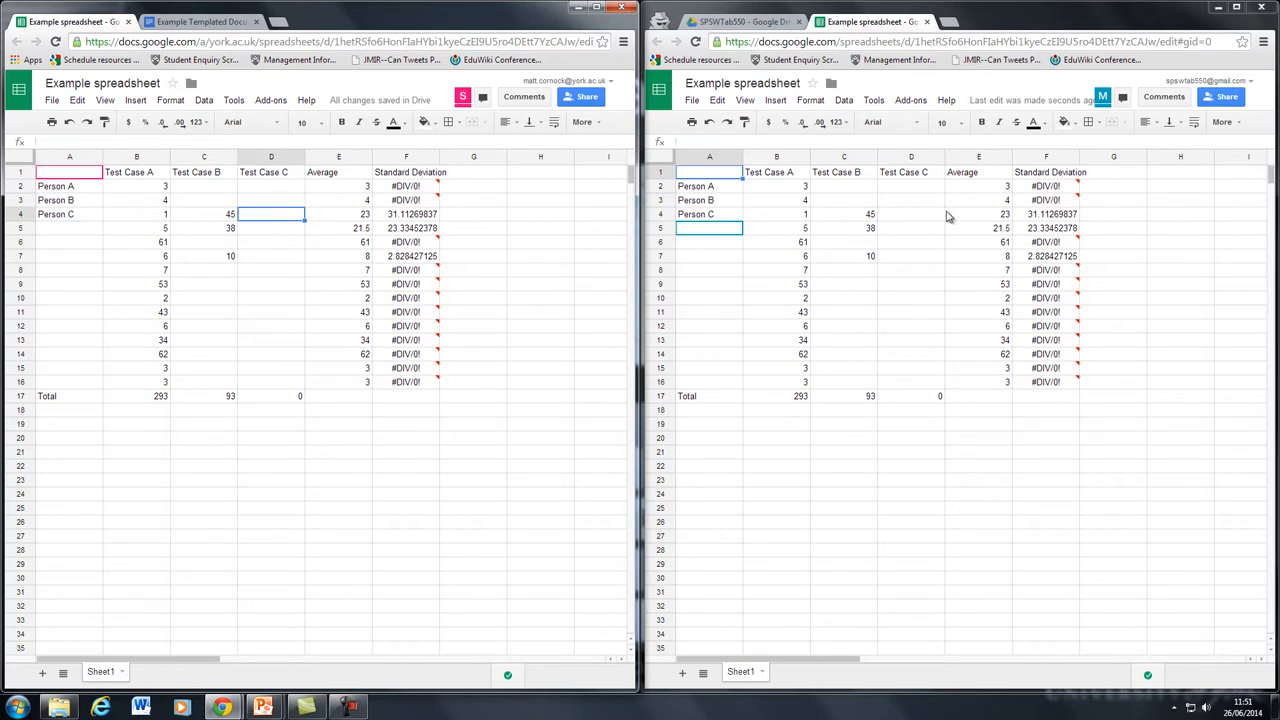
Enter 345 as Person C's Test Case C score so averages and deviations recalculate.
type("345")
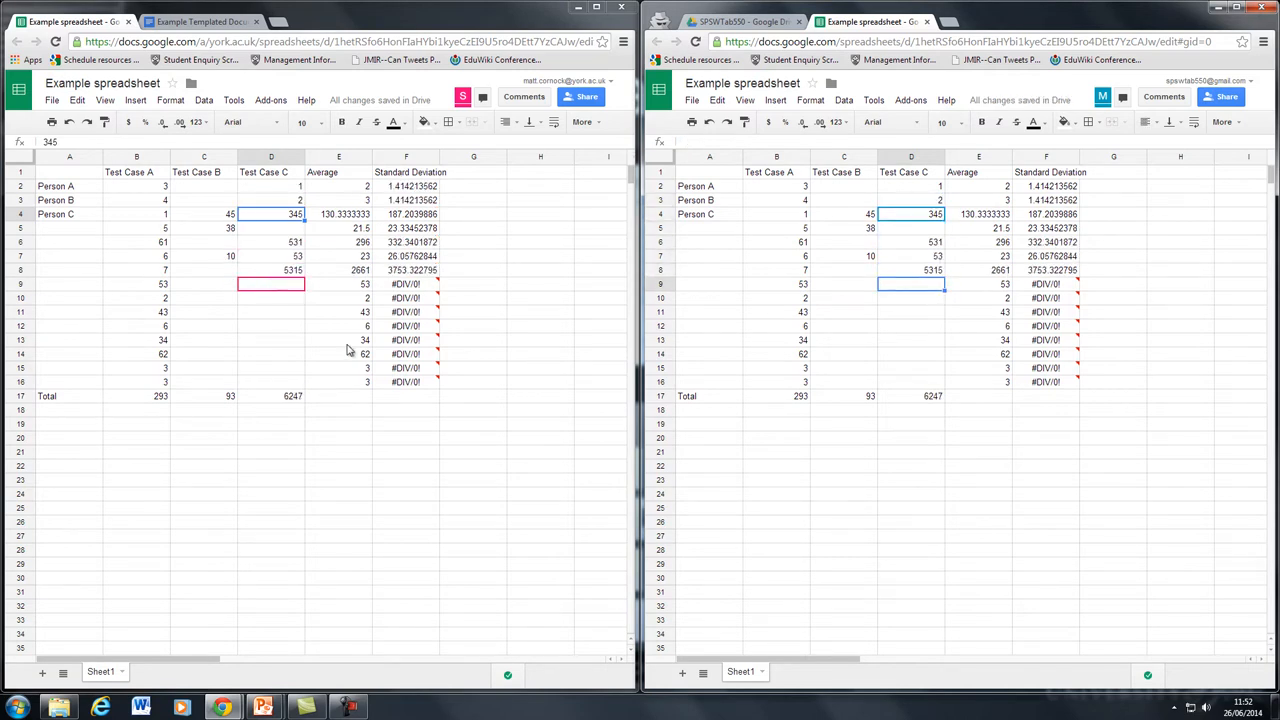
mouse_move(324, 350)
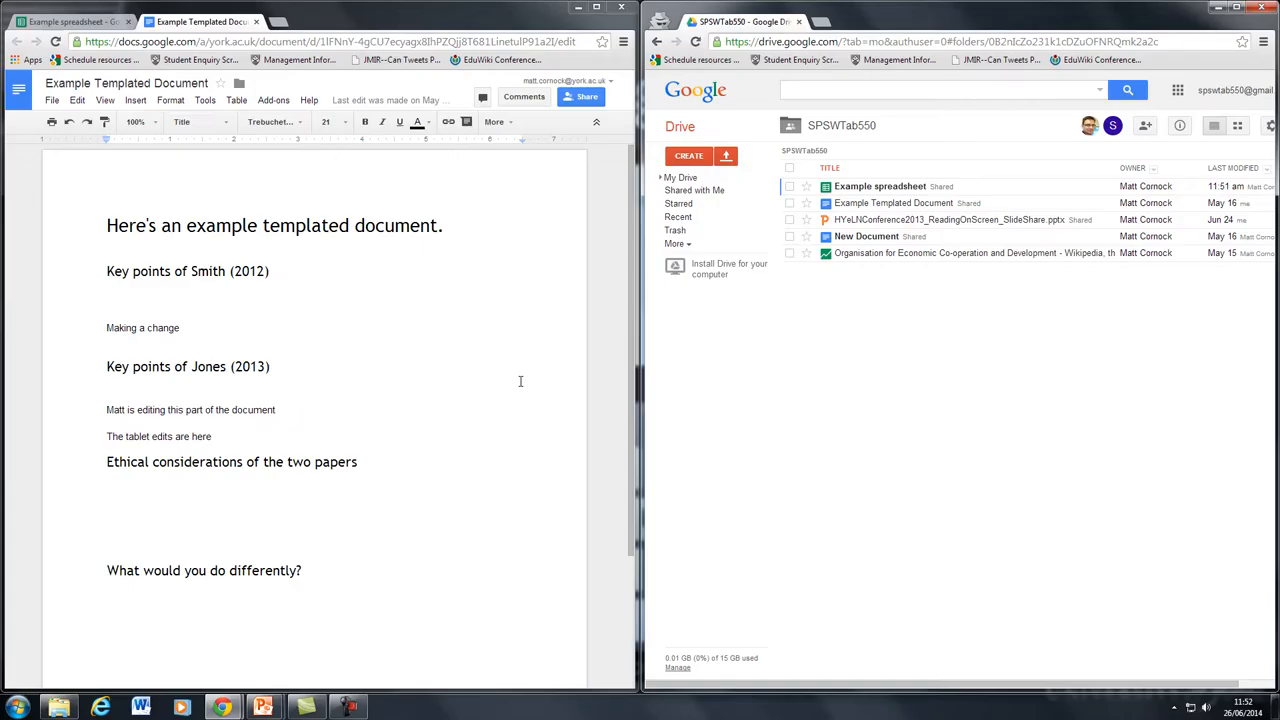
mouse_move(460, 408)
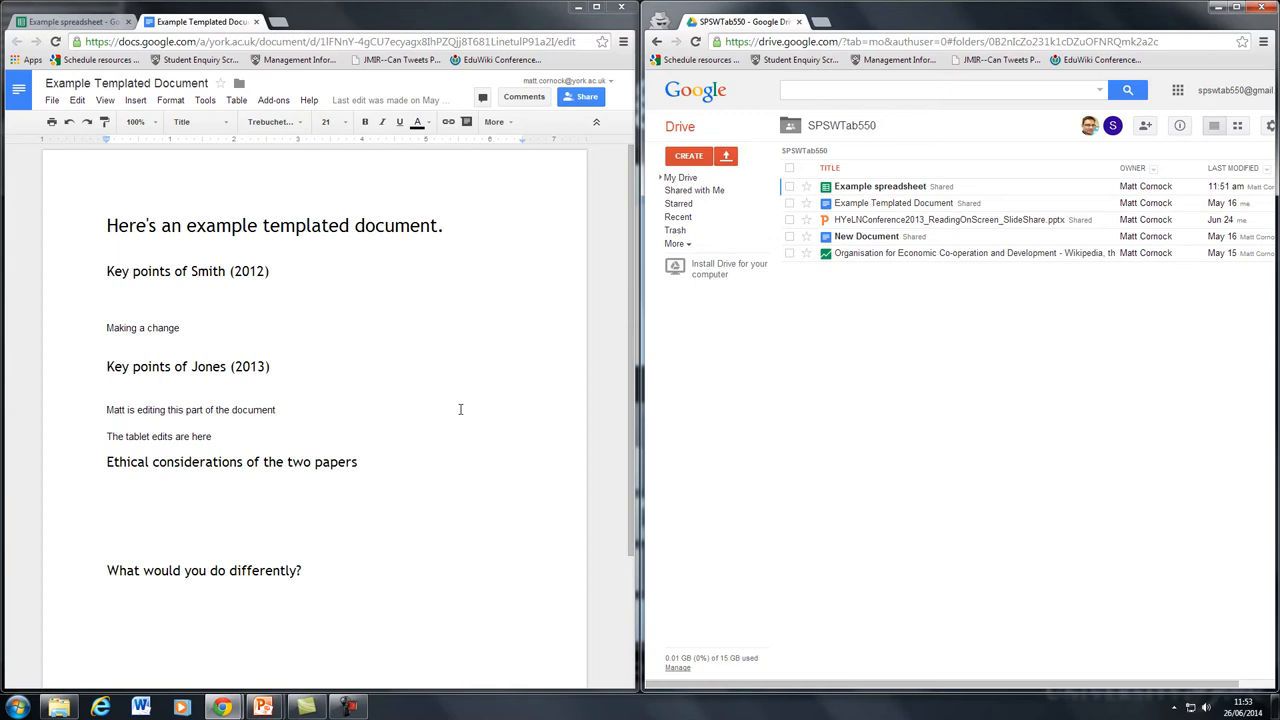
mouse_move(228, 316)
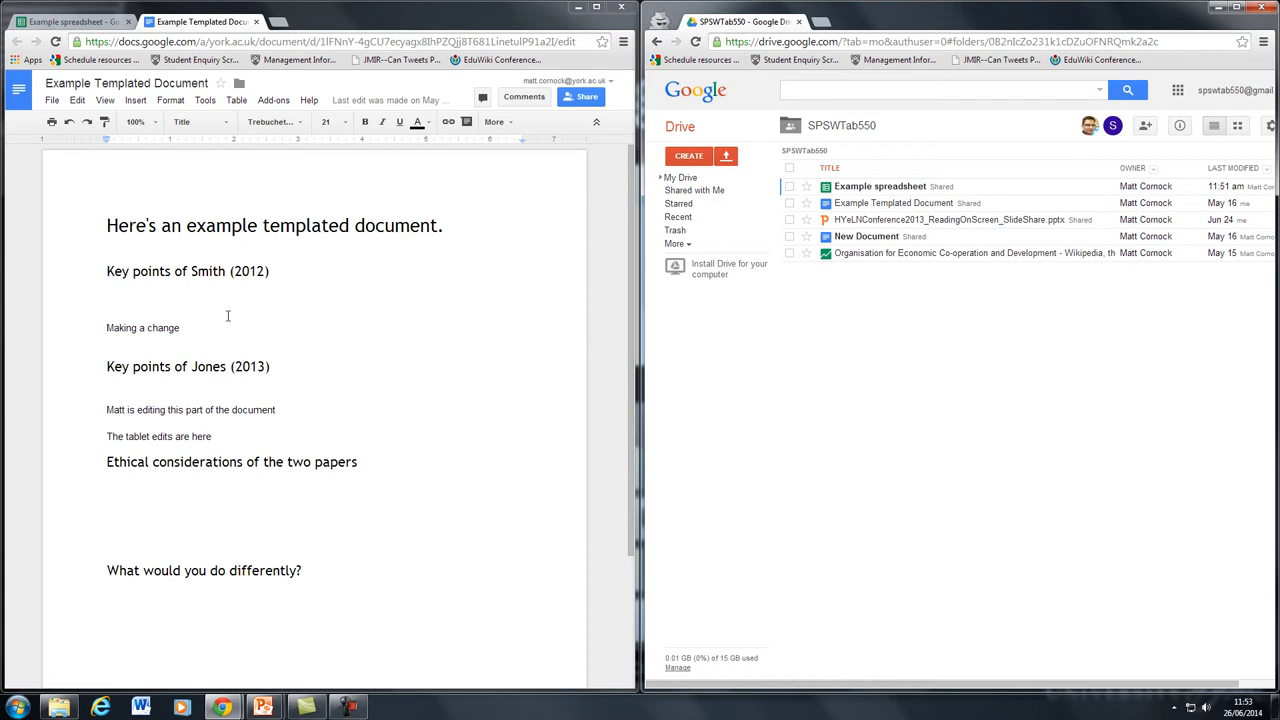
left_click(586, 96)
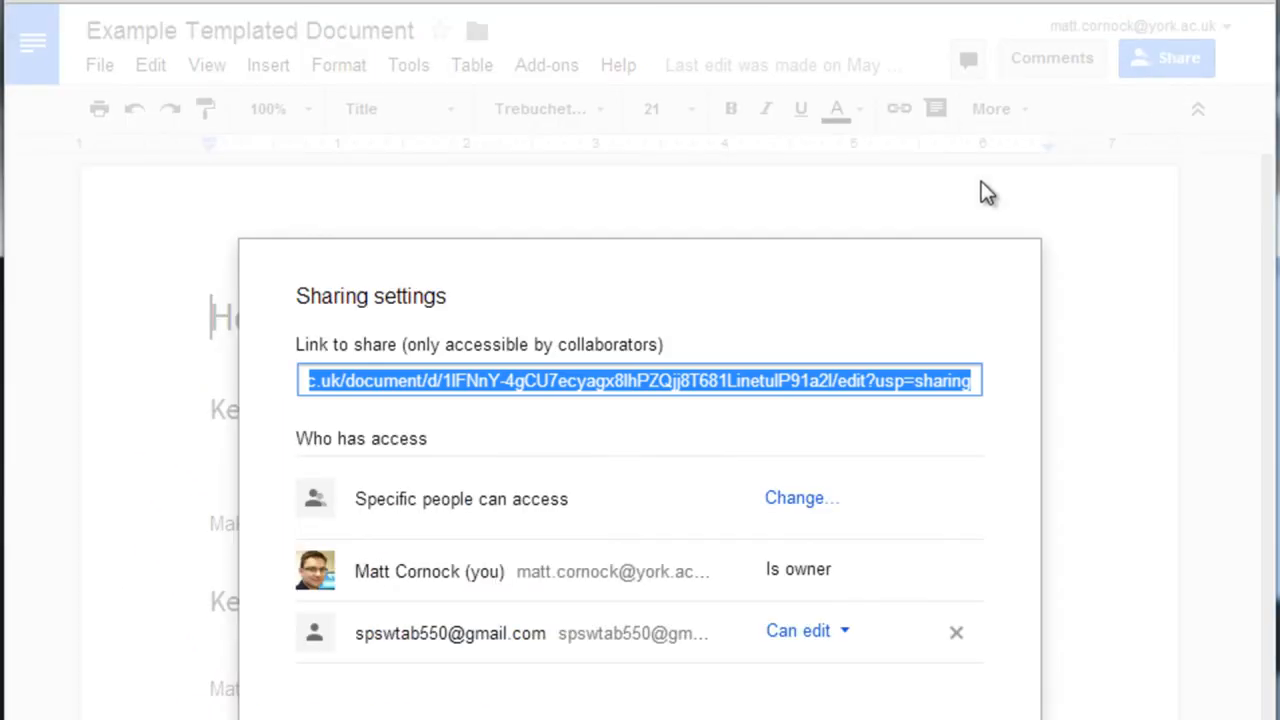
mouse_move(988, 192)
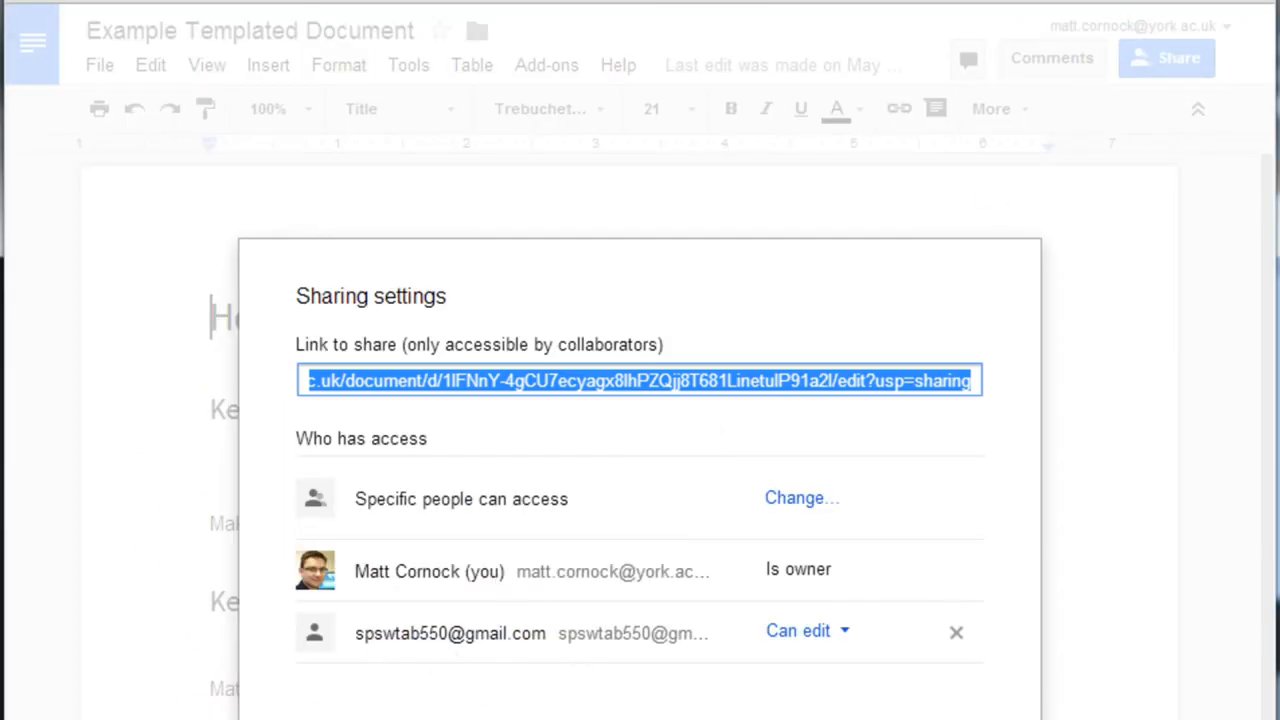
scroll("down", 3)
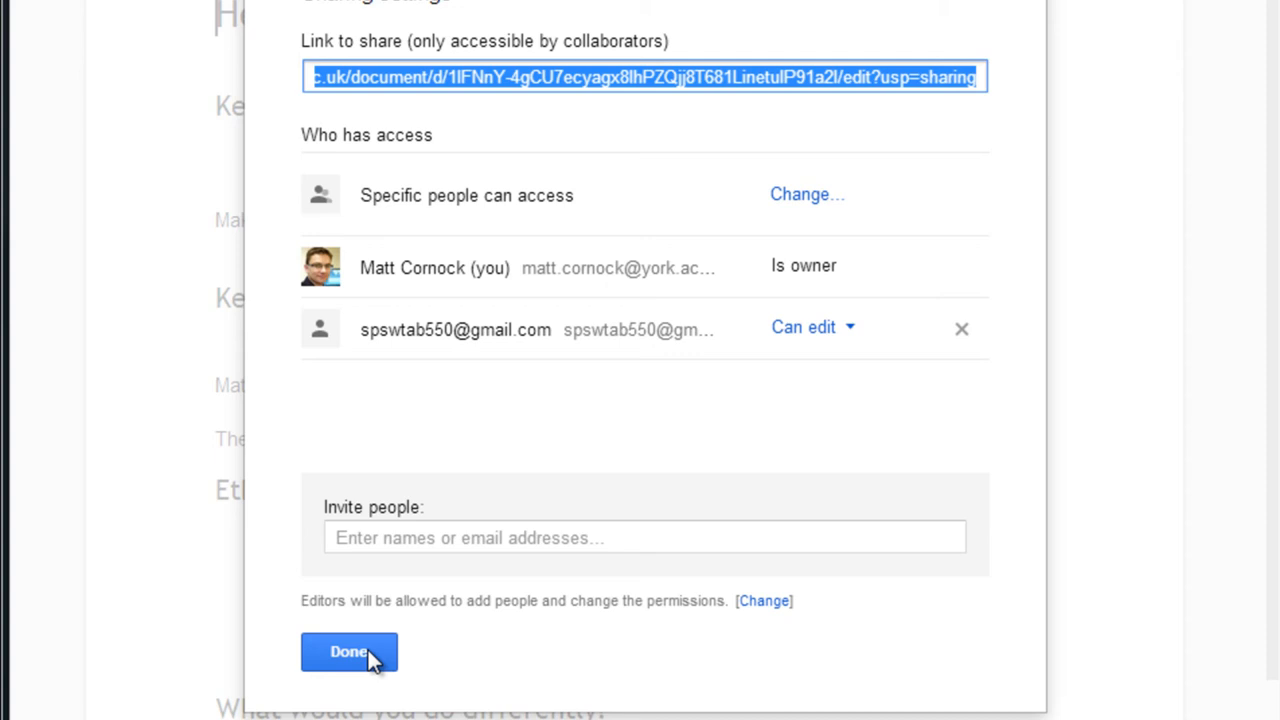
left_click(348, 652)
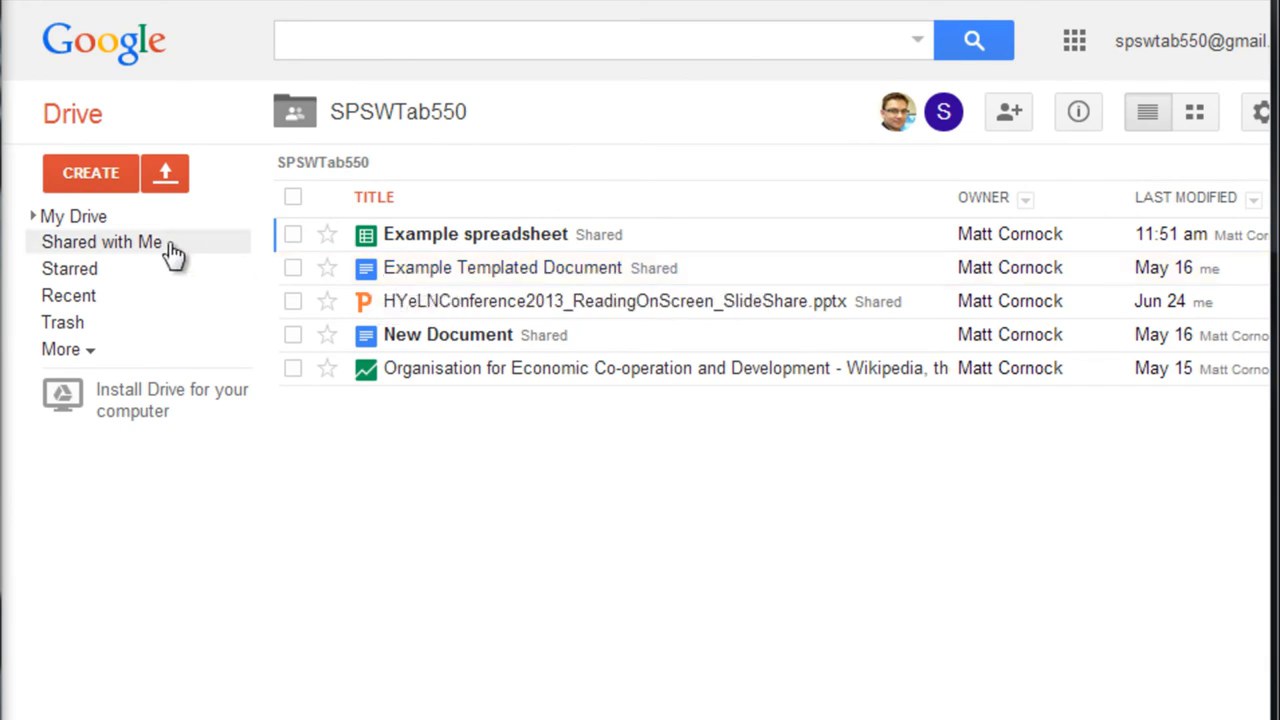
Open Example Templated Document from the tablet's Drive folder in Docs.
double_click(500, 268)
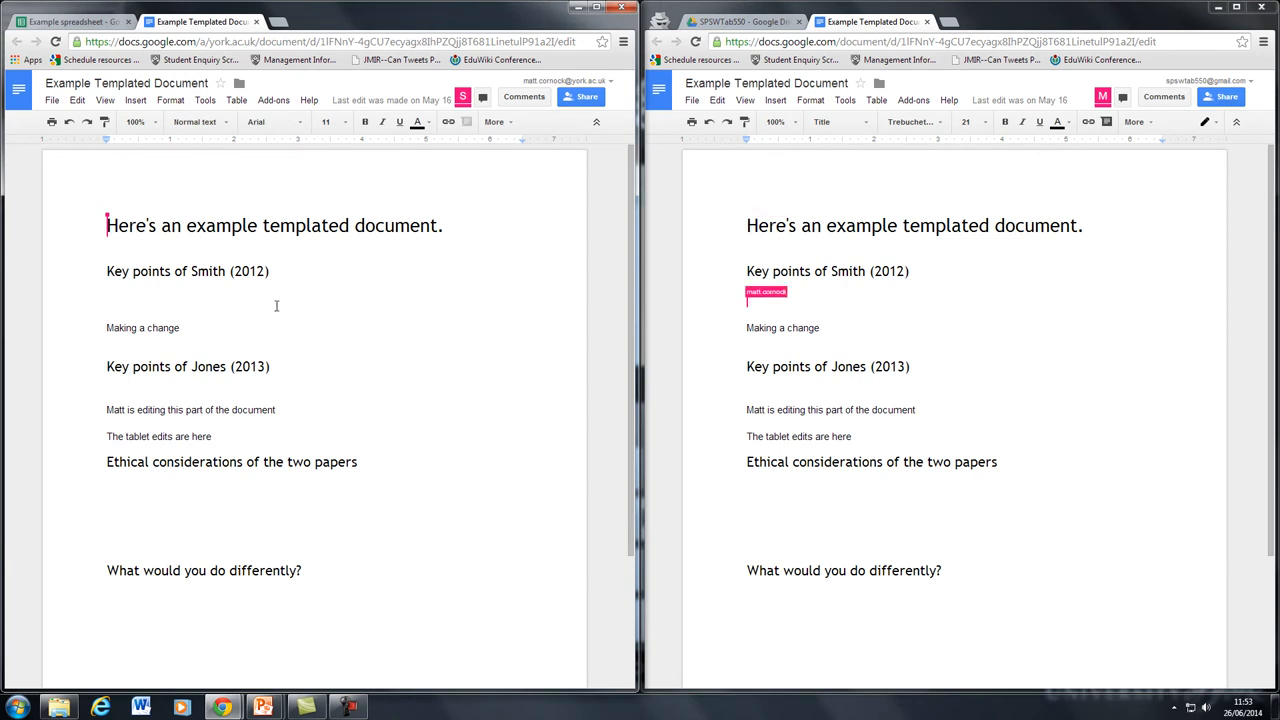
Add 'Tutor makes a change here' under Smith (2012) in the tutor's copy.
type("Tutor makes")
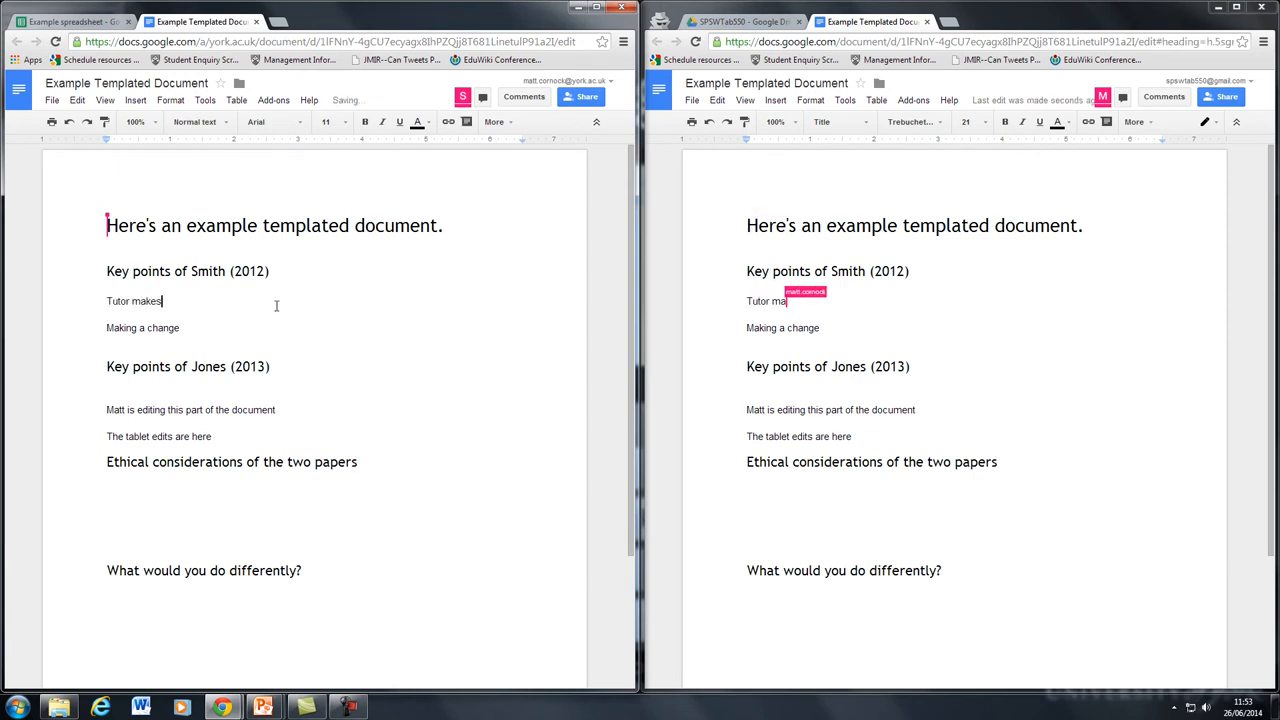
type("a change here")
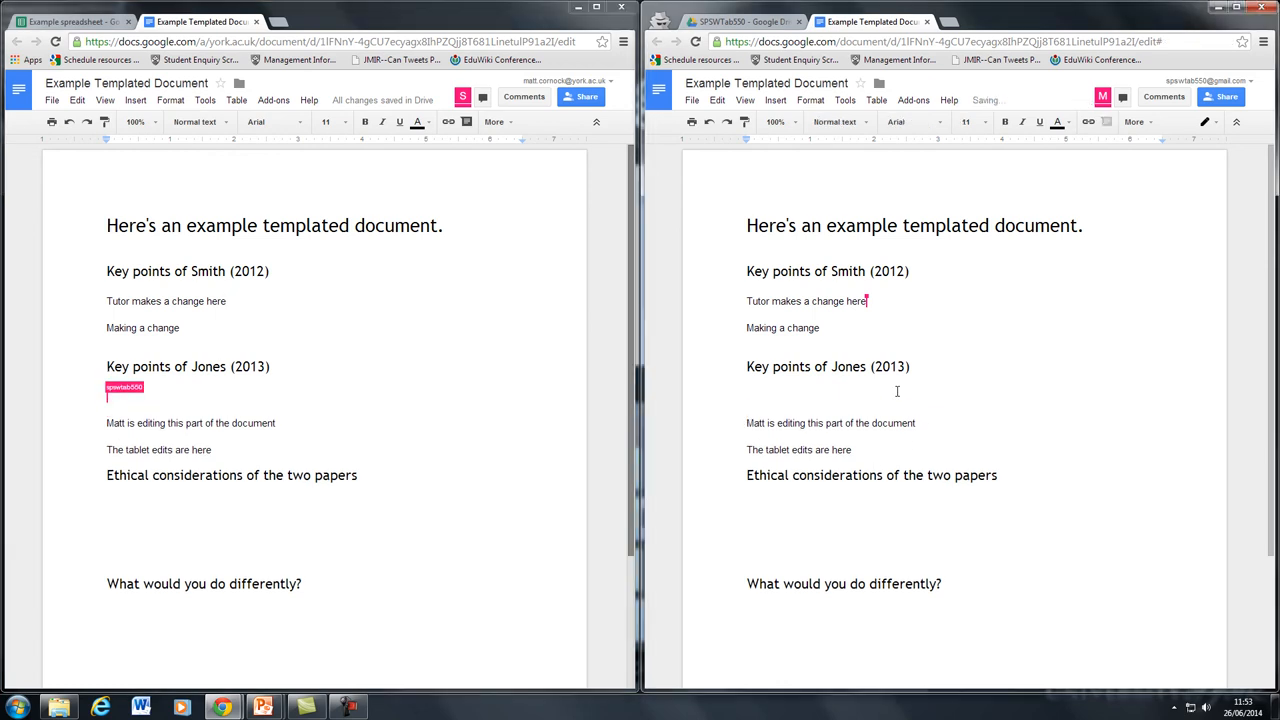
Add 'My student idea' under Jones (2013) and select it for commenting.
type("My student id")
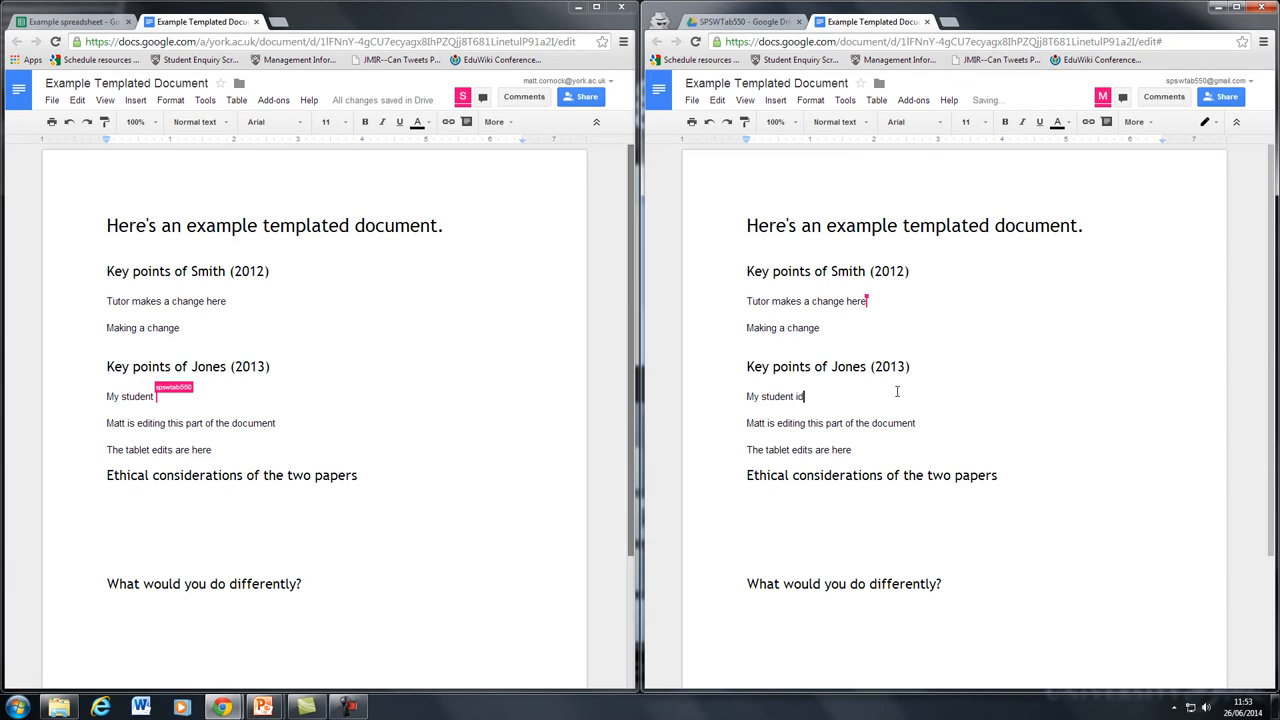
type("ea")
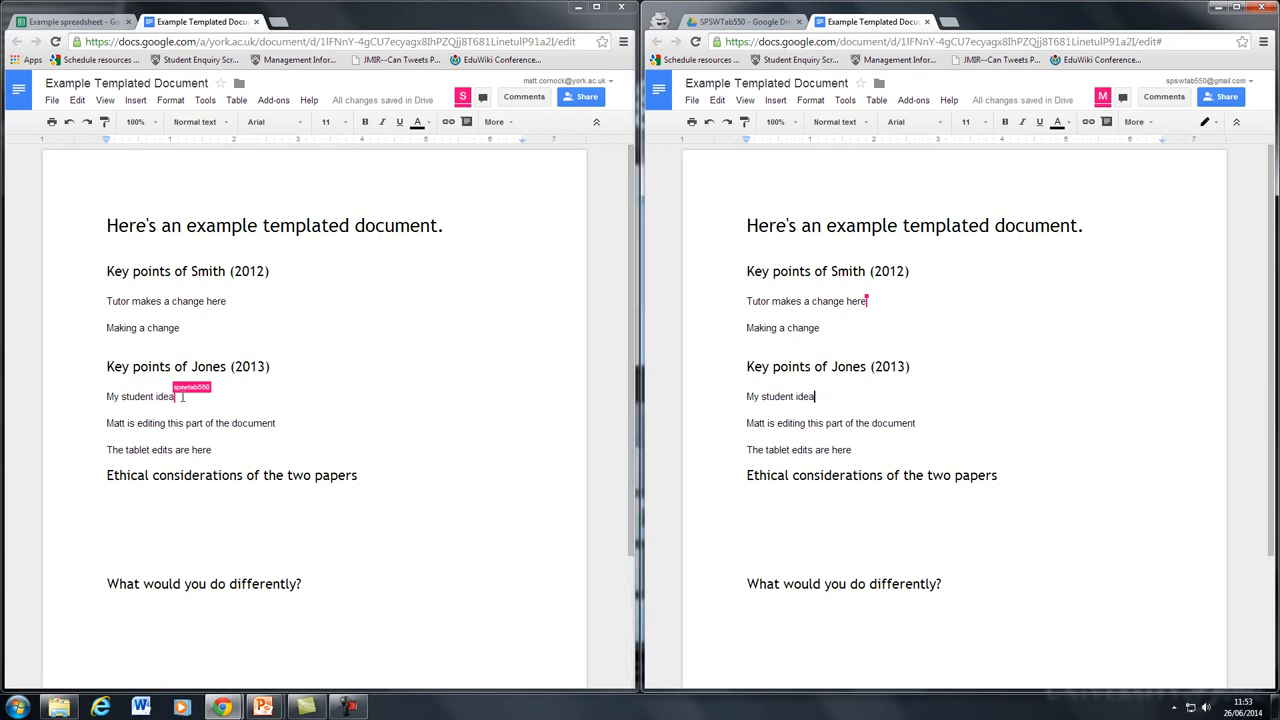
double_click(130, 396)
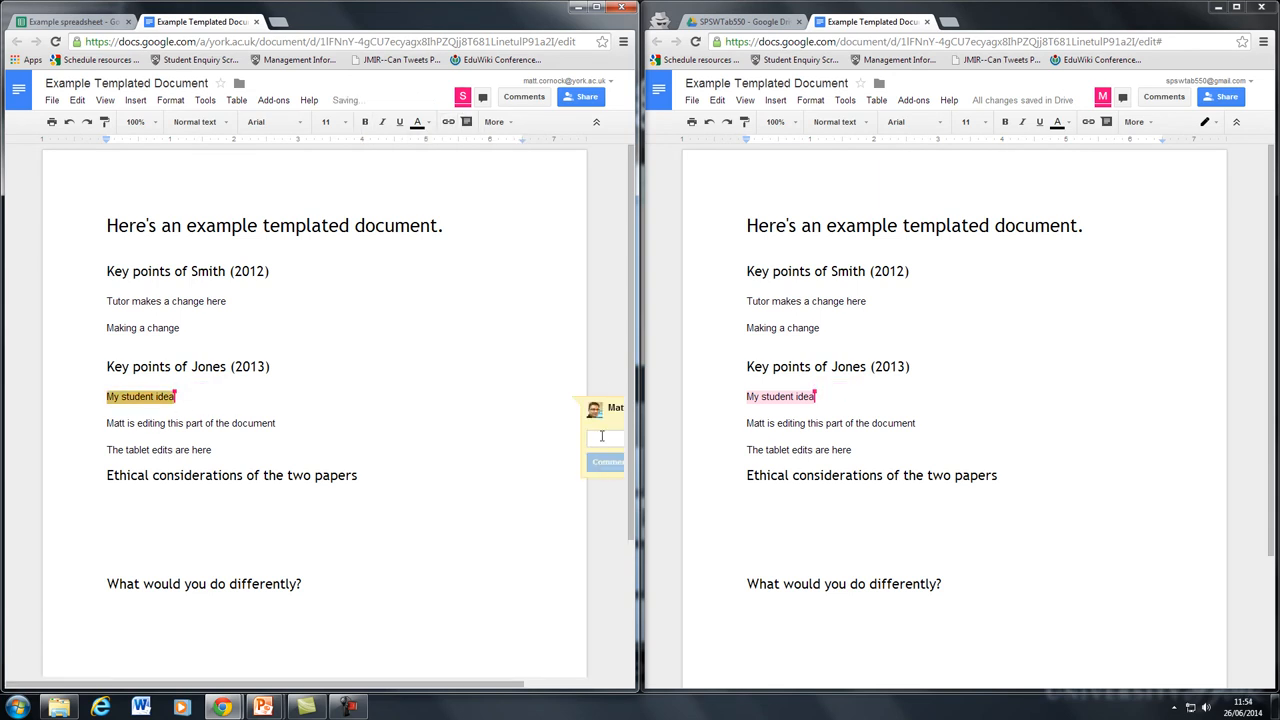
Post the comment 'My feedback' on the 'My student idea' line.
type("My feedback")
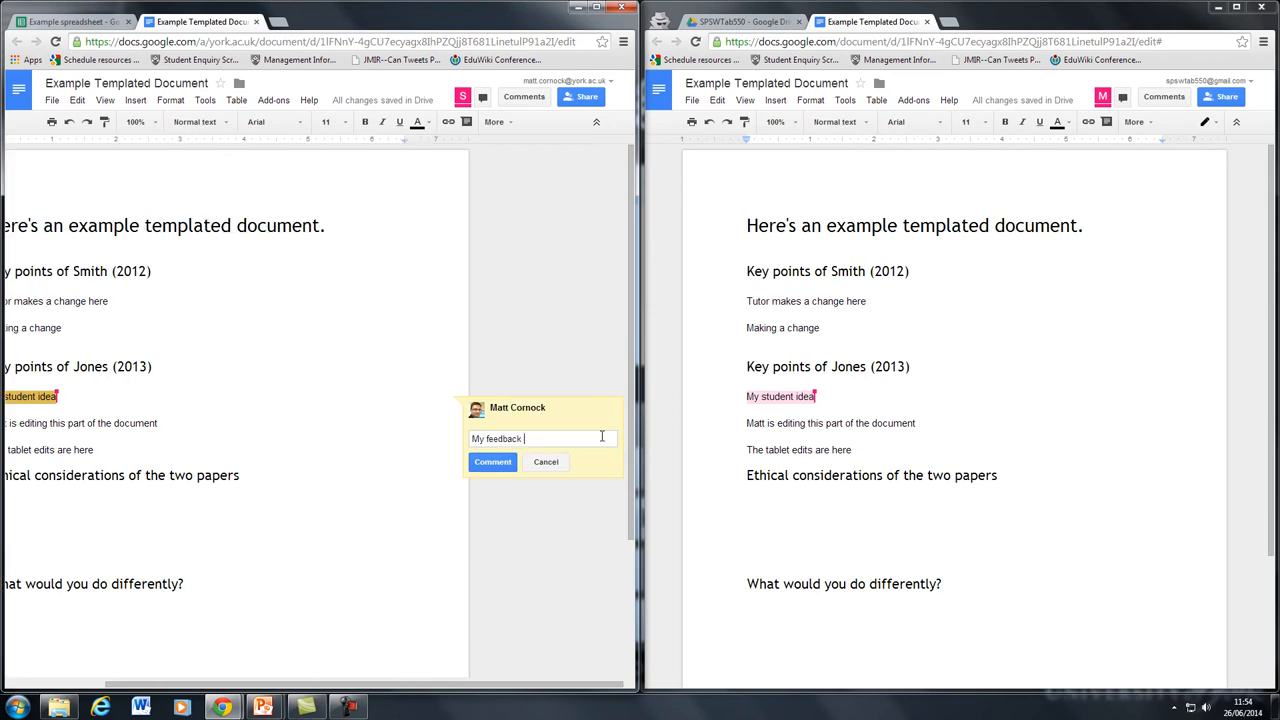
left_click(492, 460)
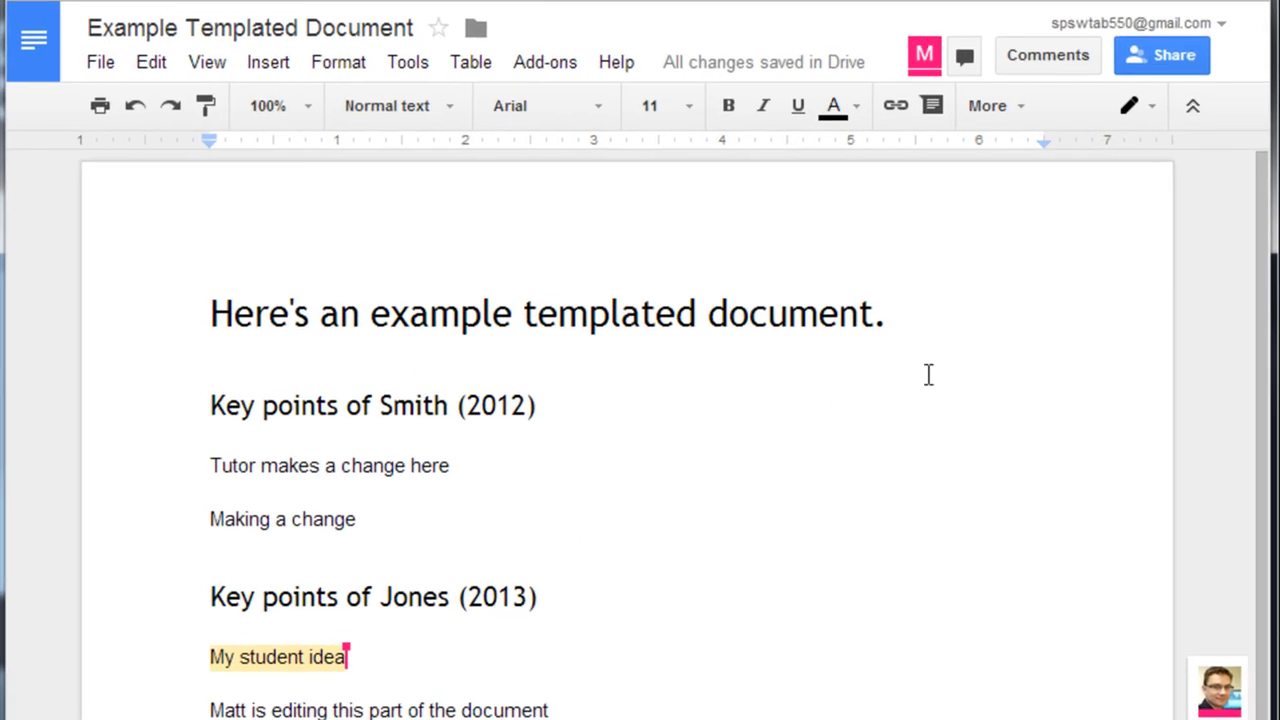
left_click(1160, 56)
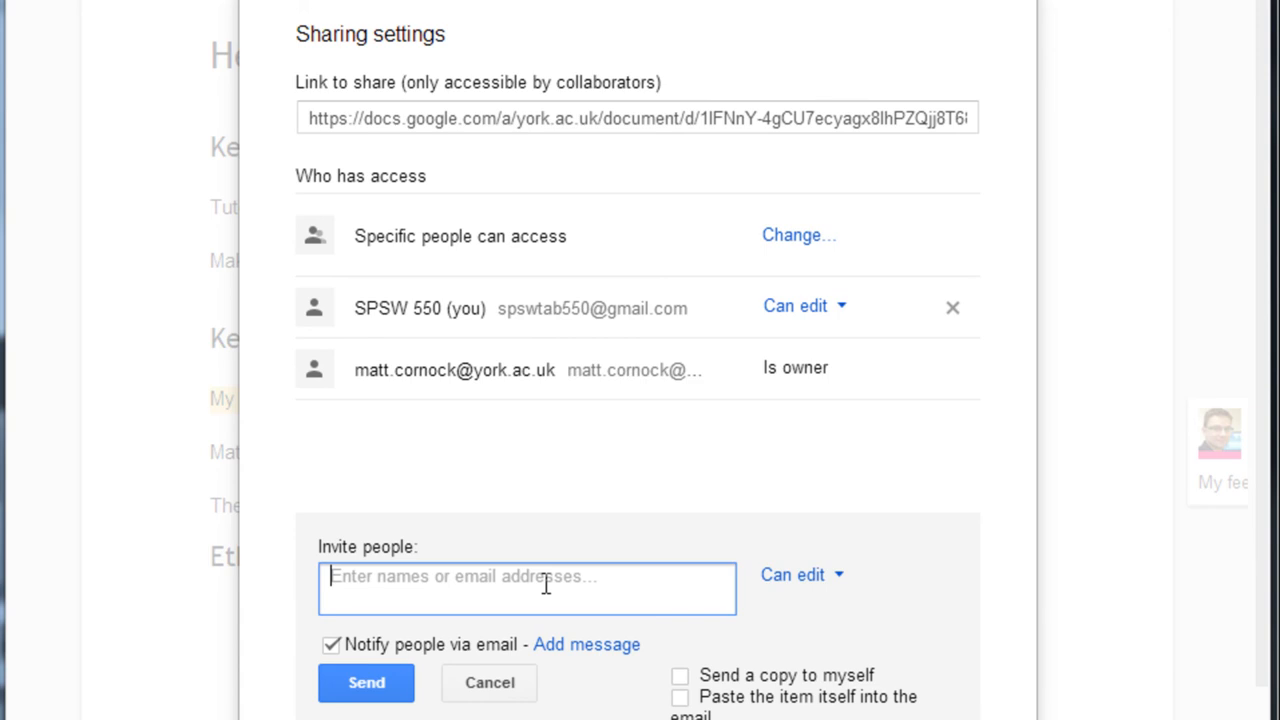
mouse_move(510, 690)
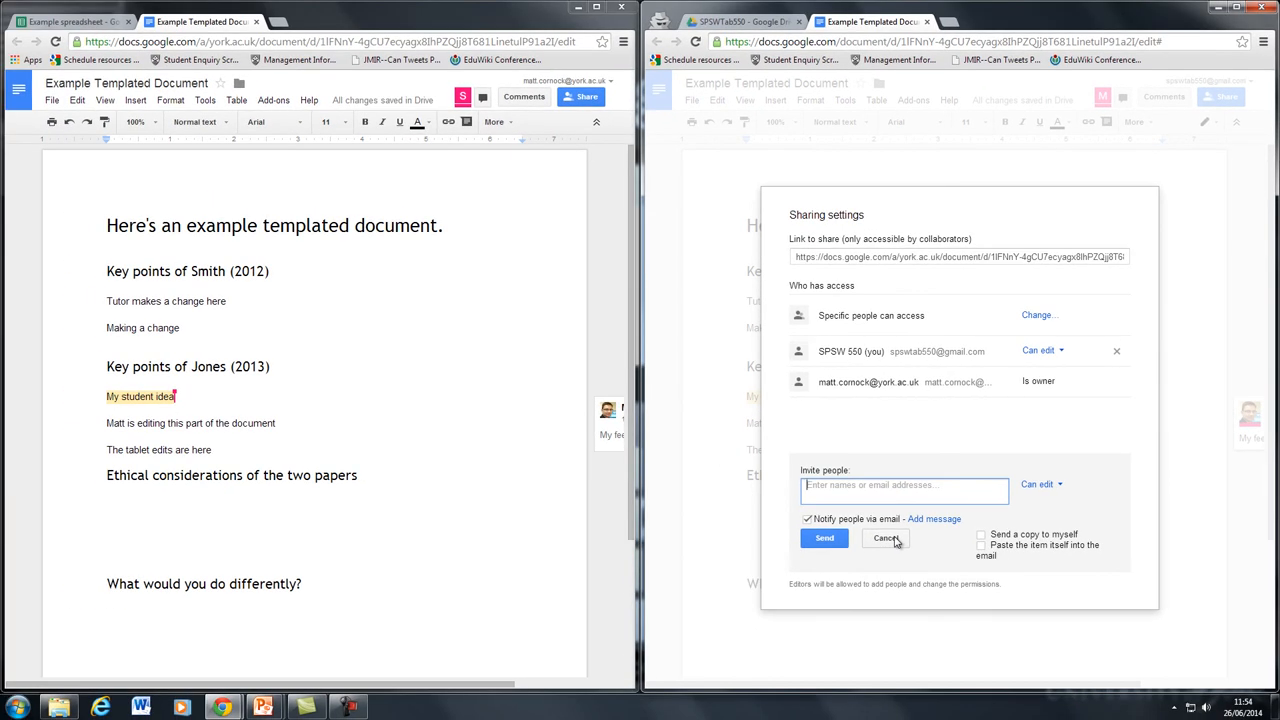
left_click(884, 538)
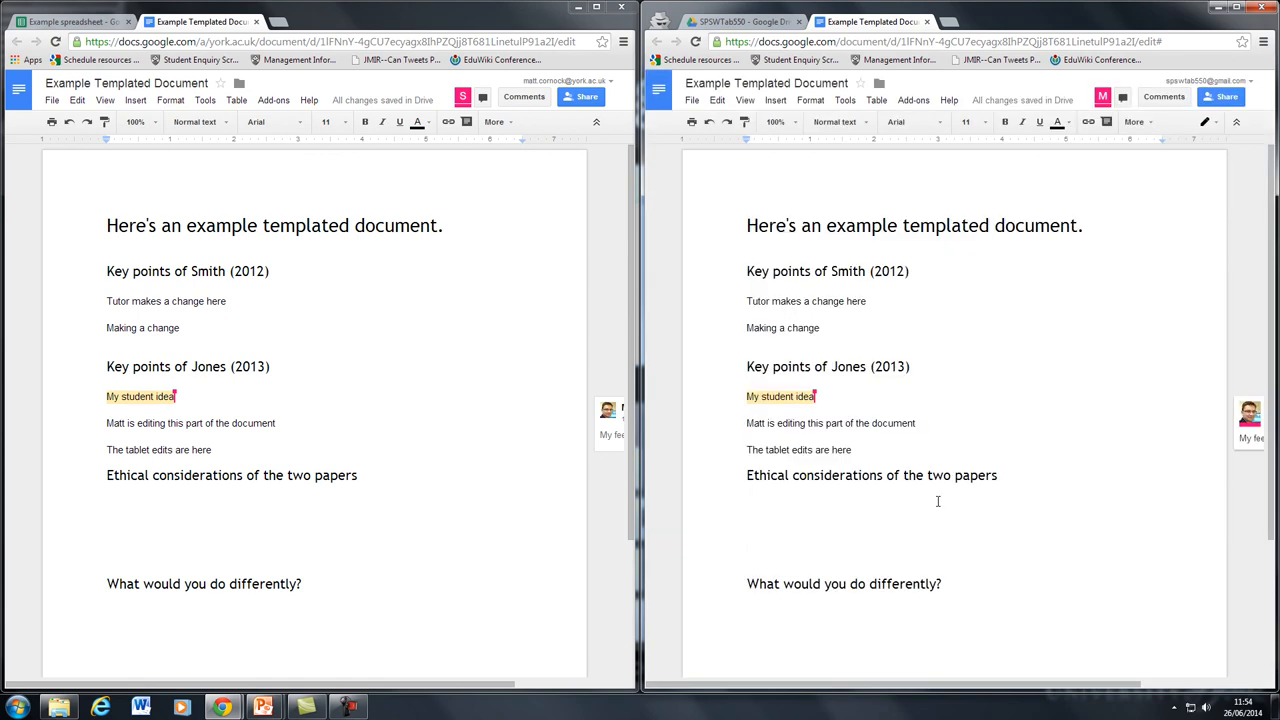